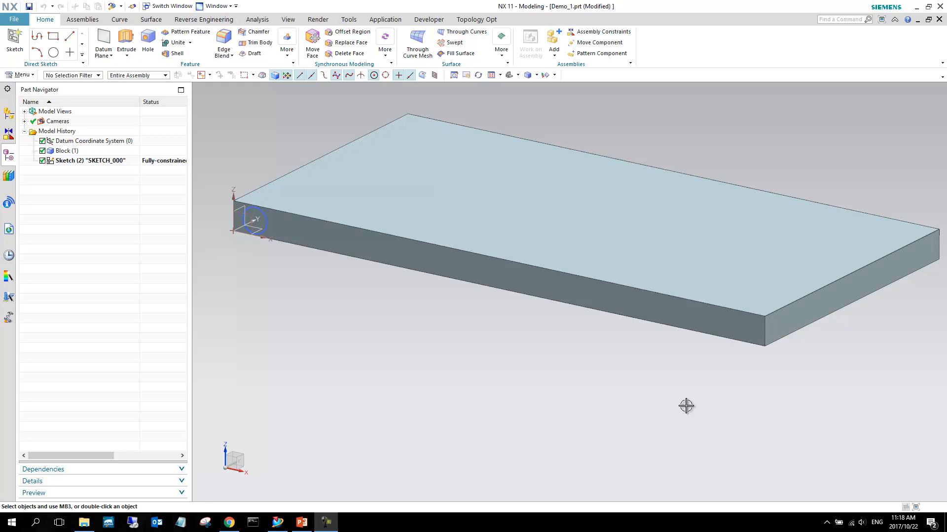
pyautogui.moveTo(647, 388)
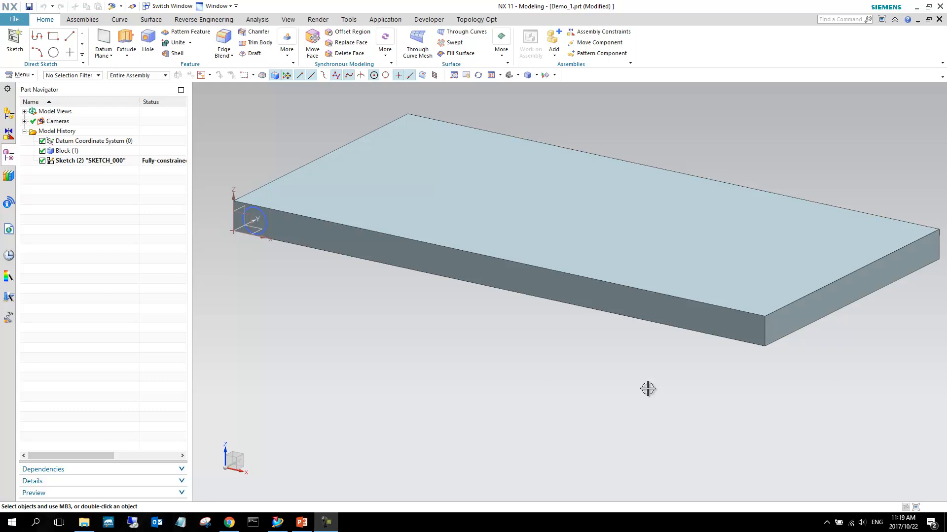
pyautogui.moveTo(639, 383)
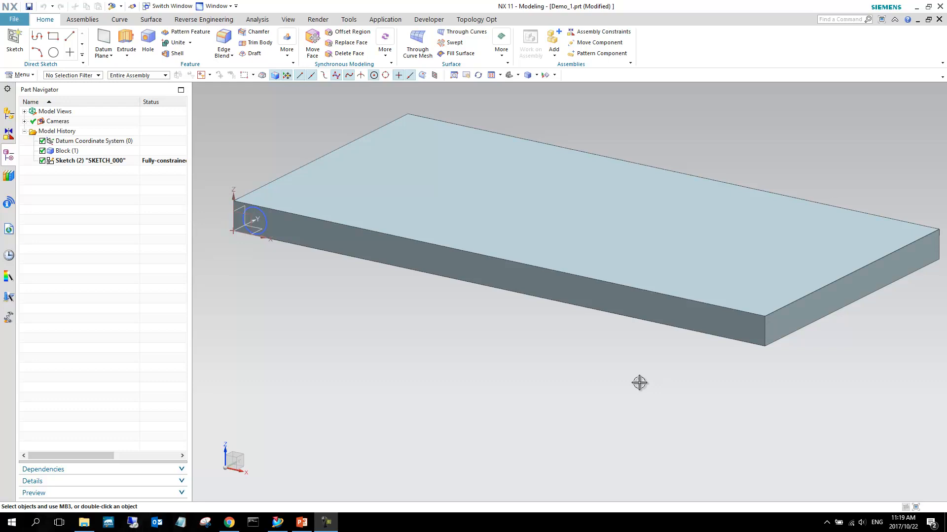
pyautogui.moveTo(641, 398)
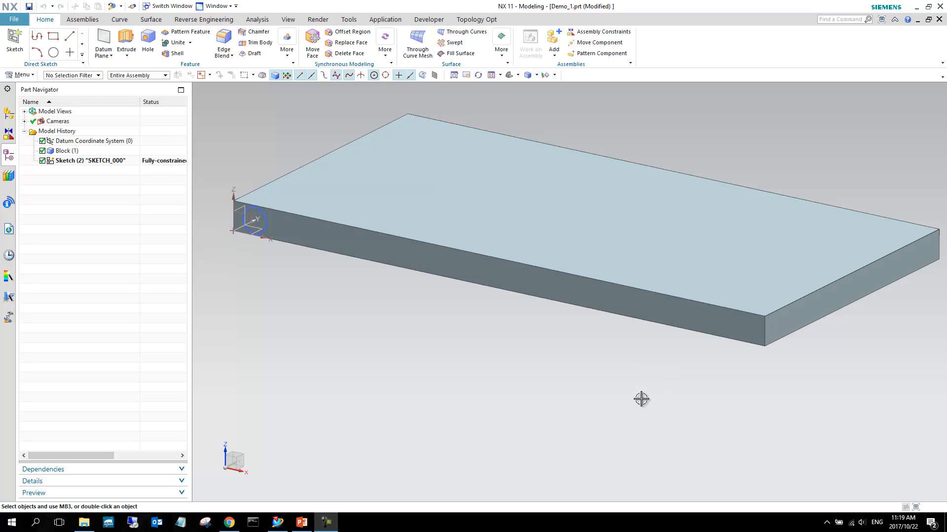
pyautogui.moveTo(619, 376)
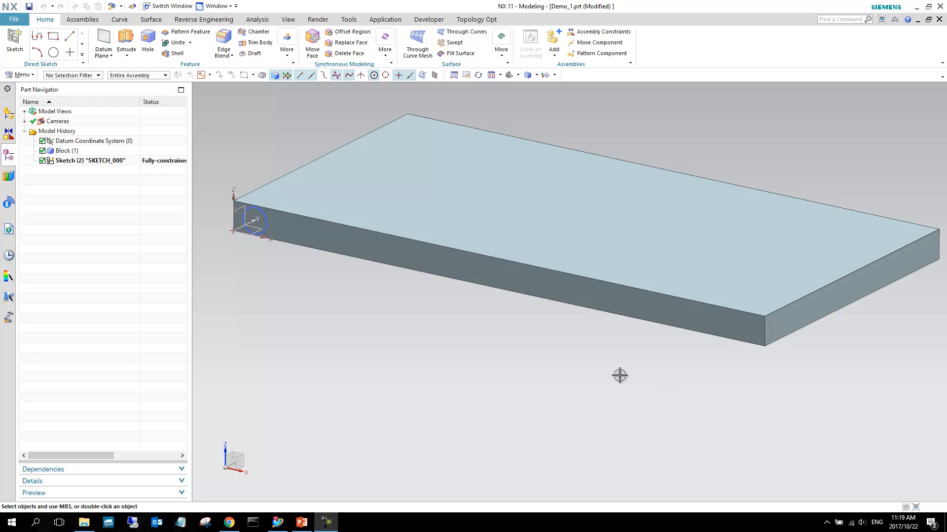
pyautogui.moveTo(586, 335)
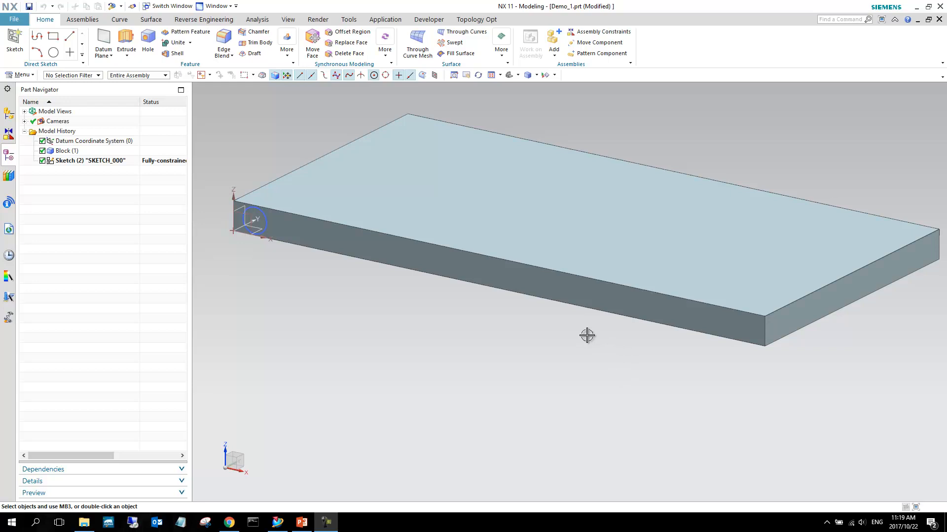
pyautogui.moveTo(548, 325)
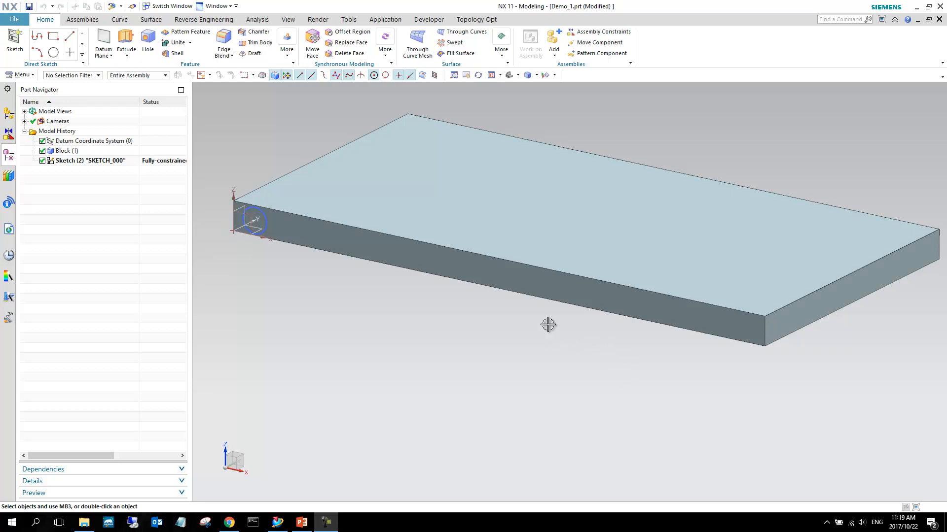
pyautogui.moveTo(557, 358)
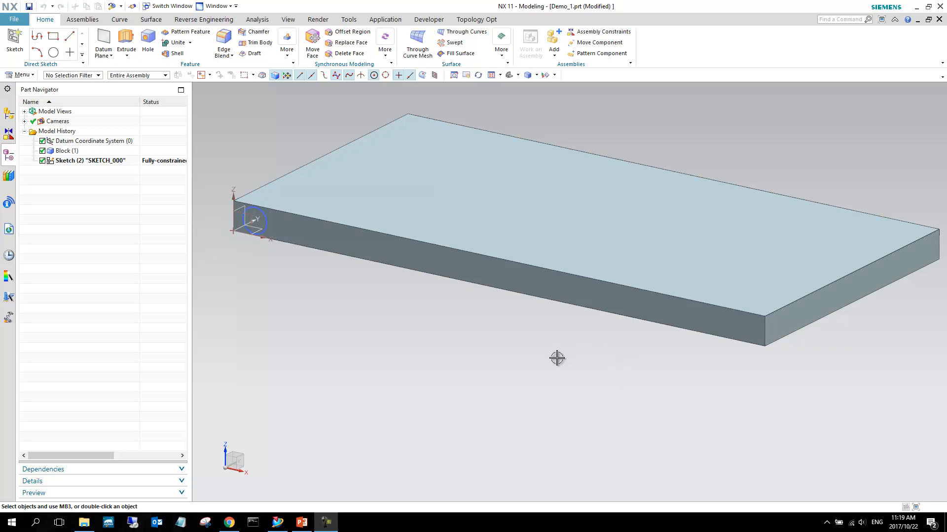
pyautogui.moveTo(571, 370)
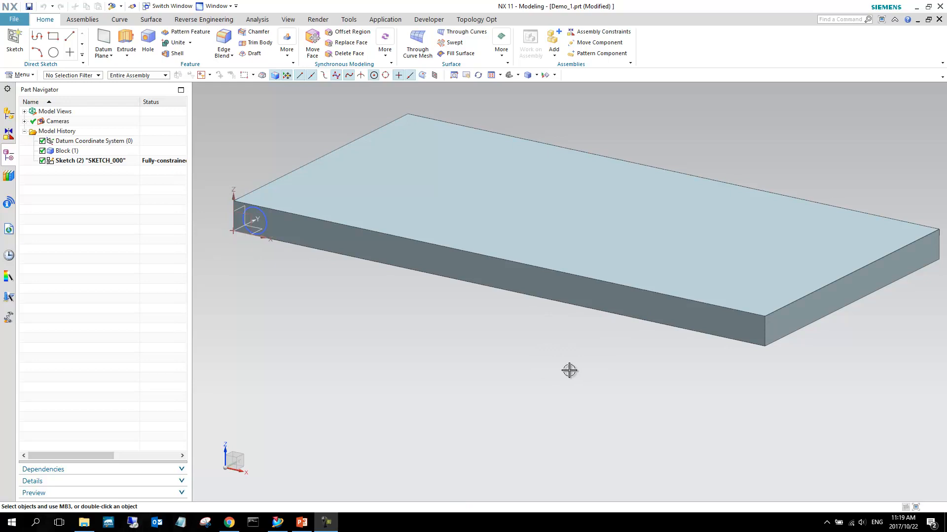
pyautogui.moveTo(419, 304)
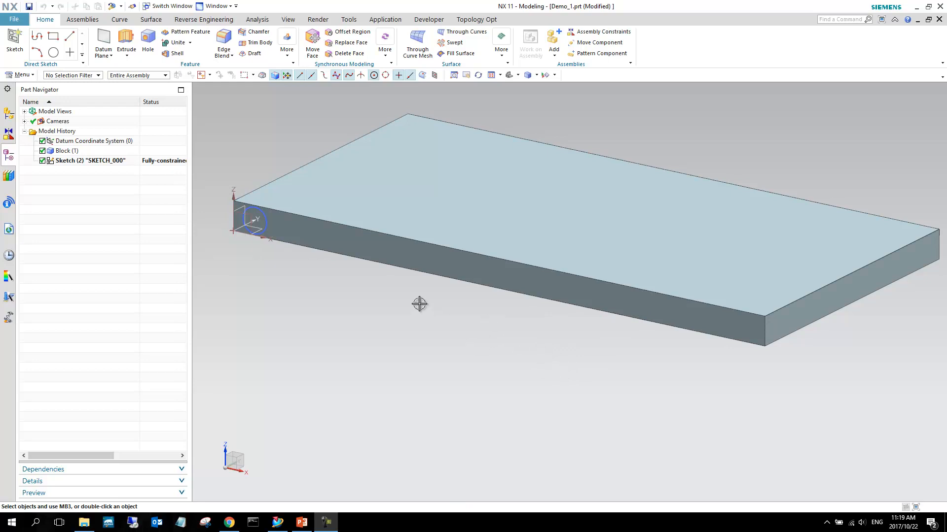
# Extrude the circle sketch 20 mm and unite it with the plate
pyautogui.click(66, 150)
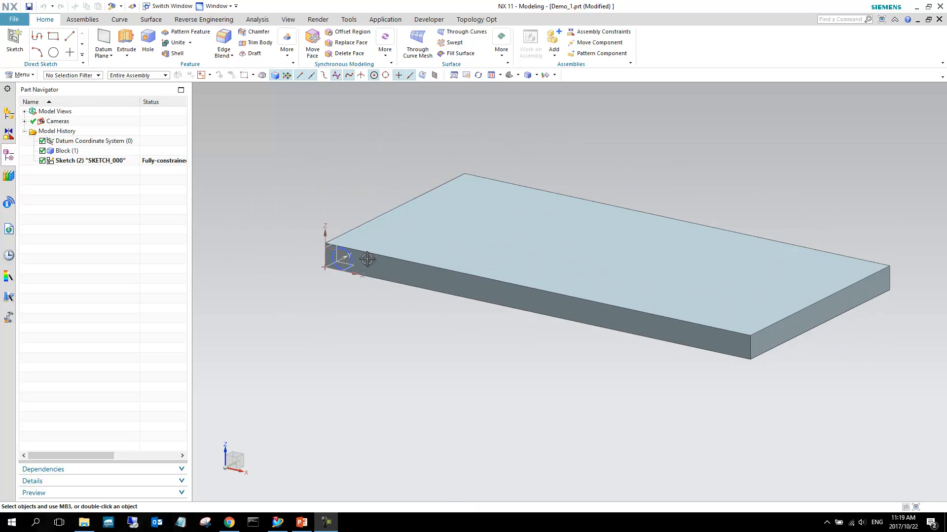
pyautogui.moveTo(234, 100)
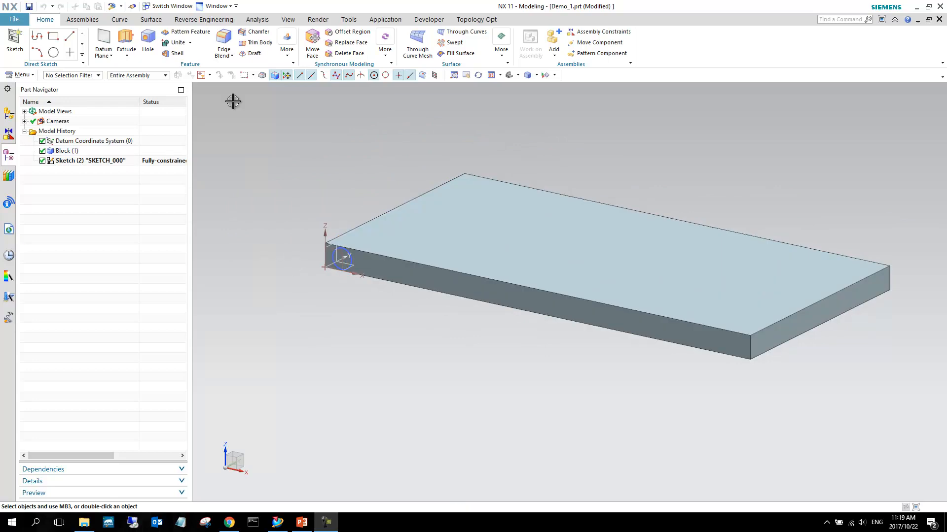
pyautogui.click(126, 43)
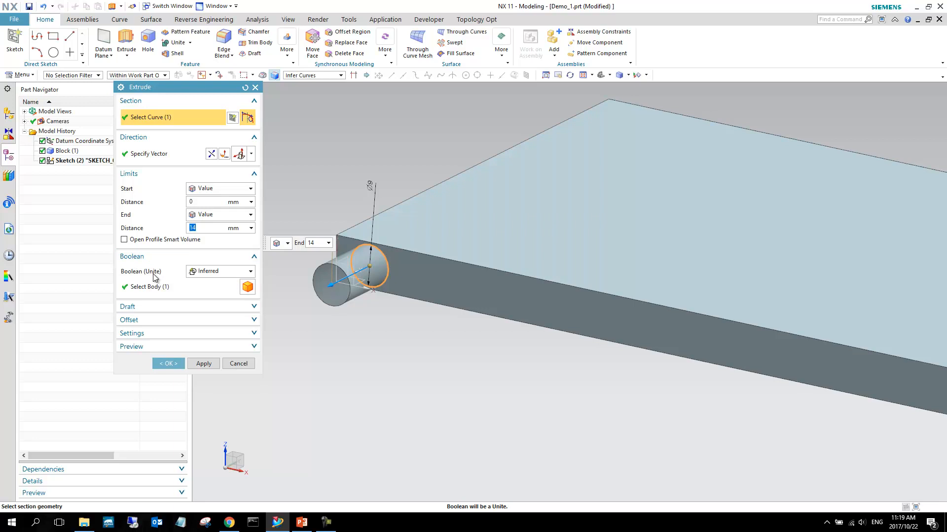
pyautogui.moveTo(158, 278)
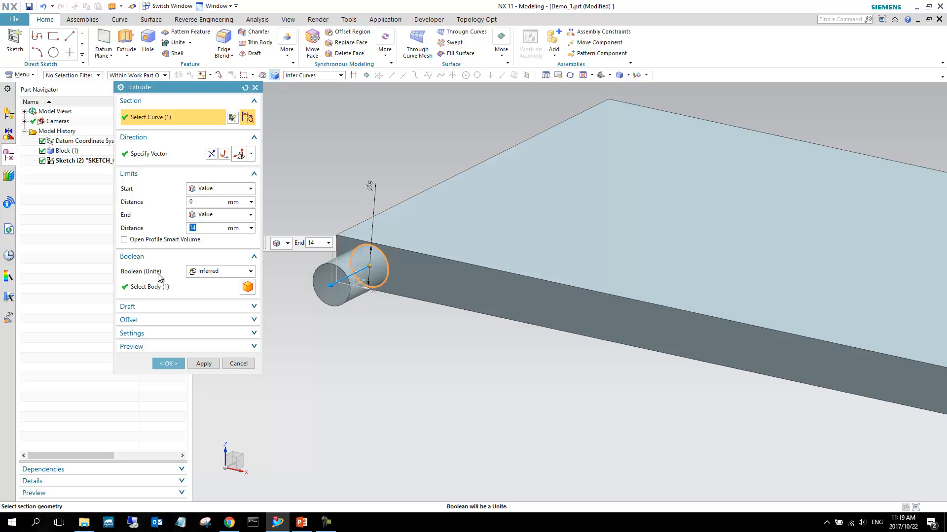
pyautogui.moveTo(228, 274)
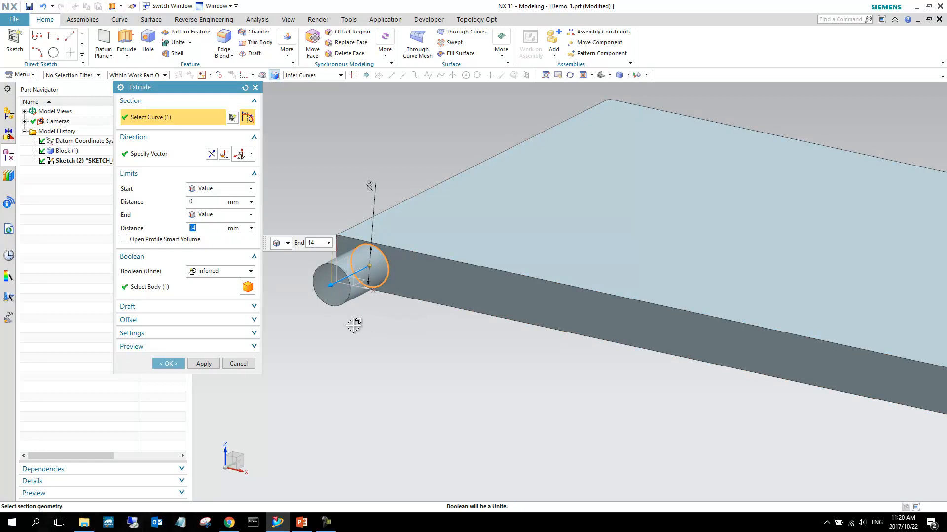
pyautogui.moveTo(150, 274)
pyautogui.write('4')
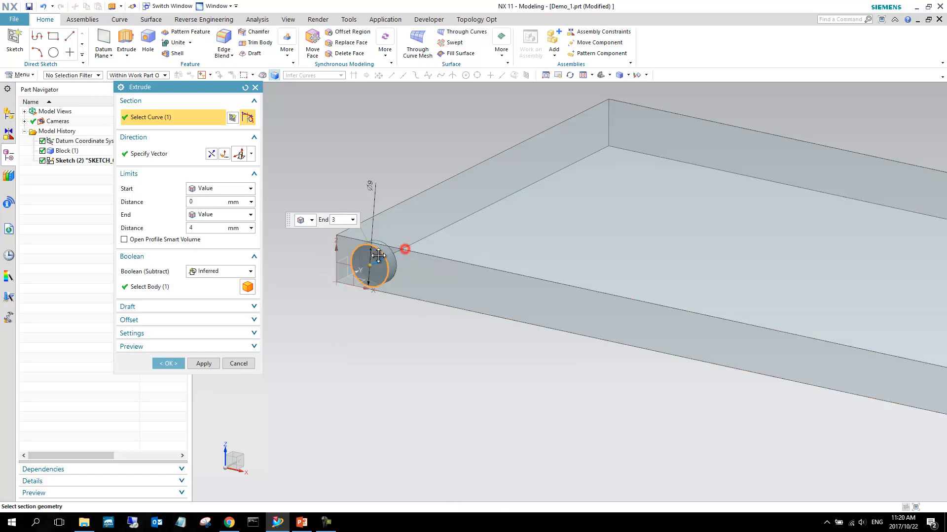
pyautogui.write('20')
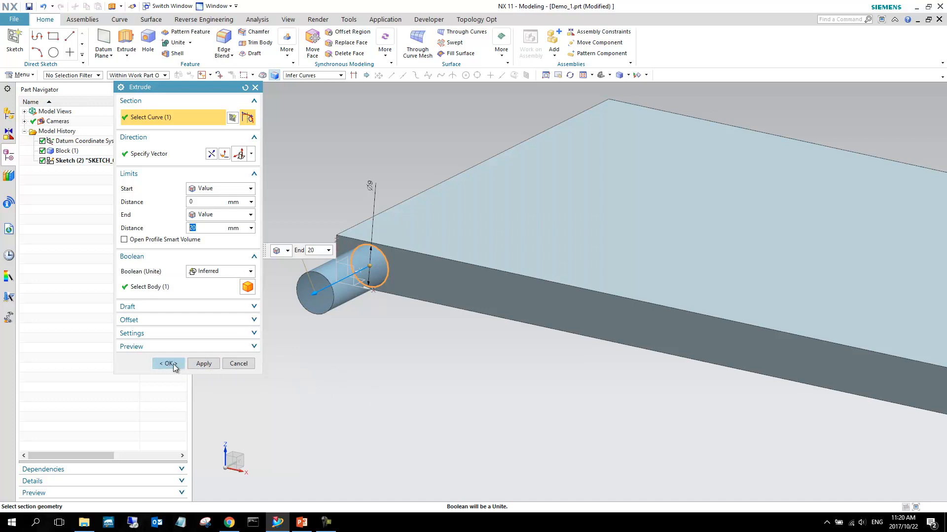
pyautogui.click(167, 364)
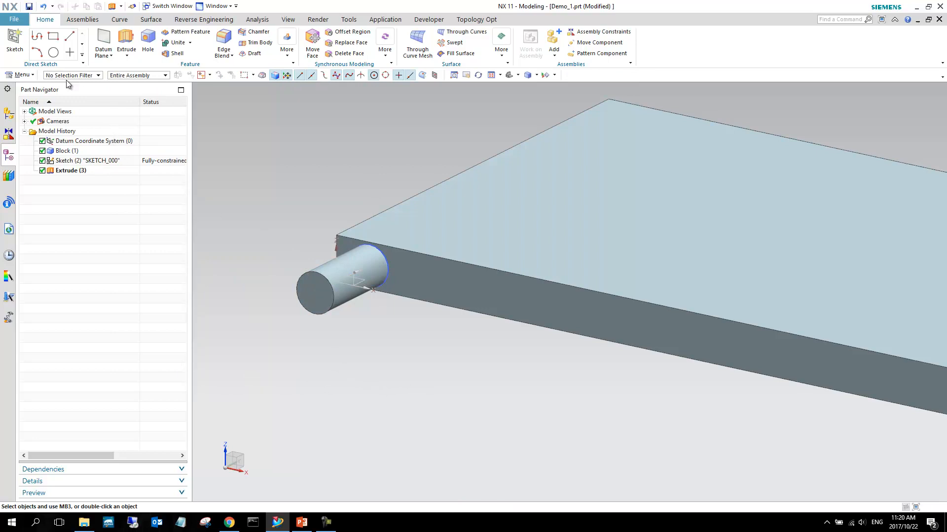
pyautogui.click(98, 75)
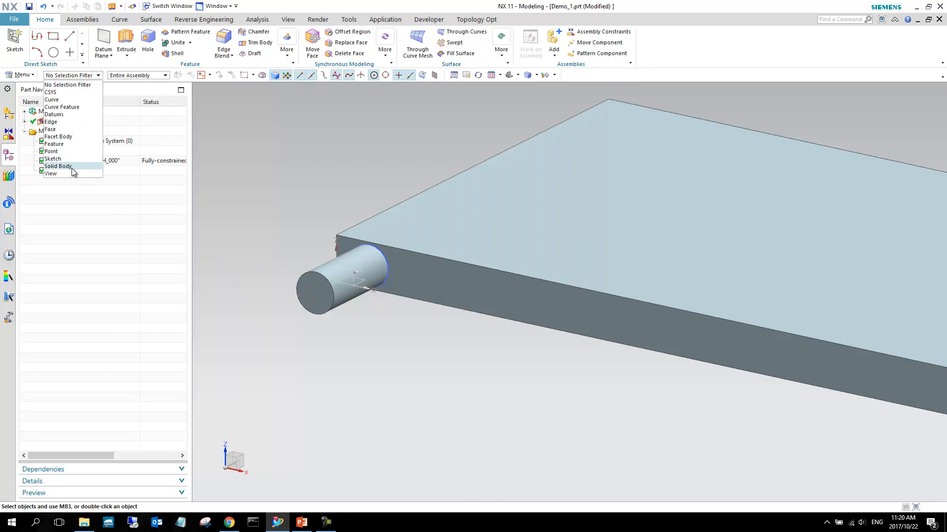
pyautogui.click(59, 166)
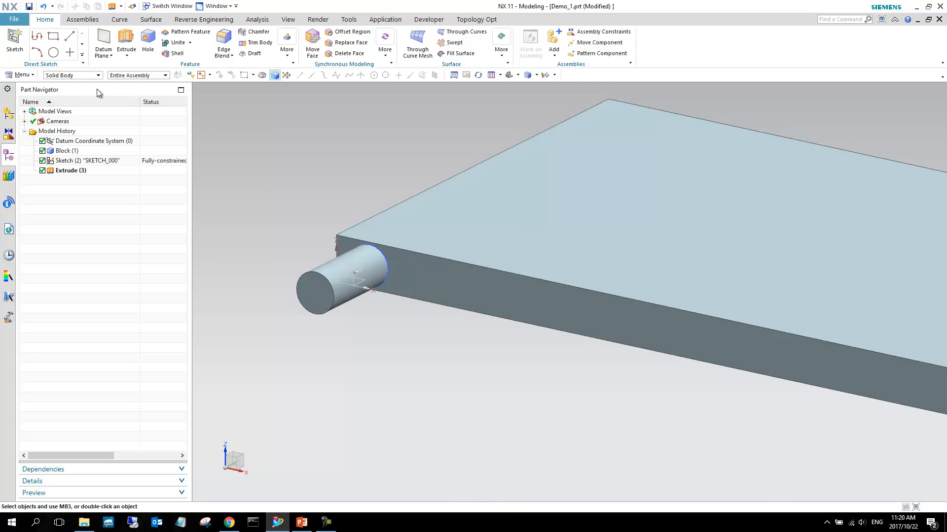
pyautogui.click(97, 75)
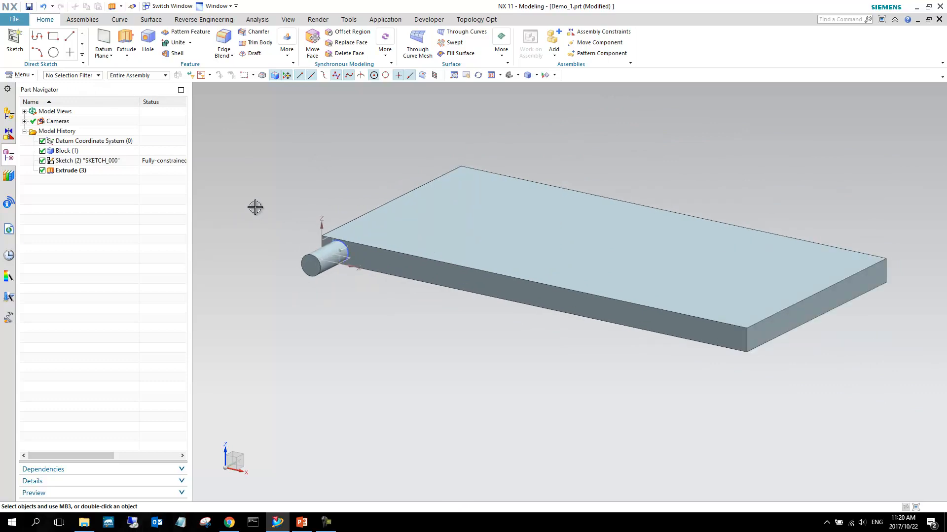
pyautogui.moveTo(244, 182)
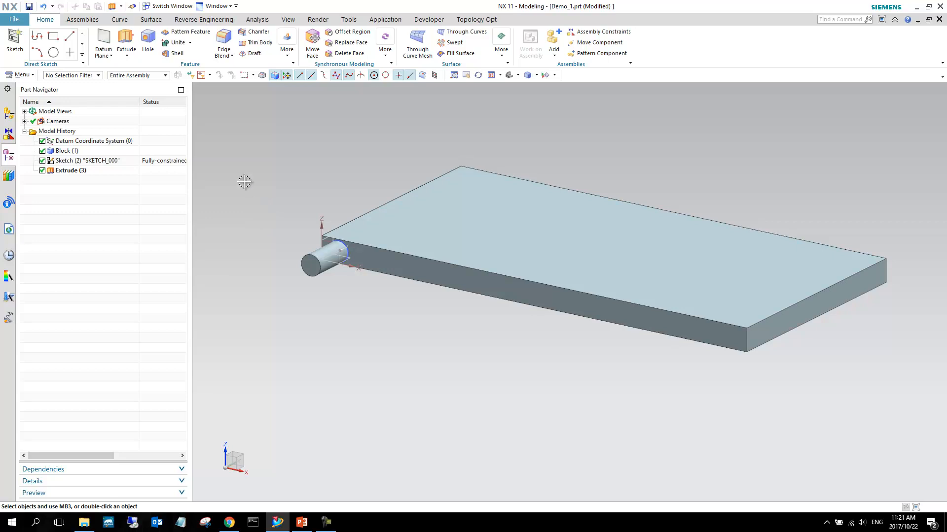
pyautogui.moveTo(229, 149)
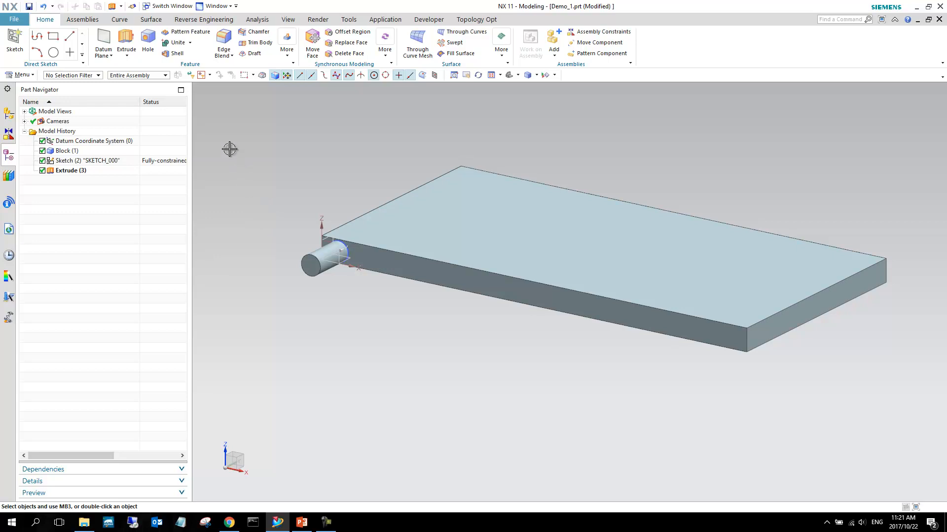
pyautogui.moveTo(256, 148)
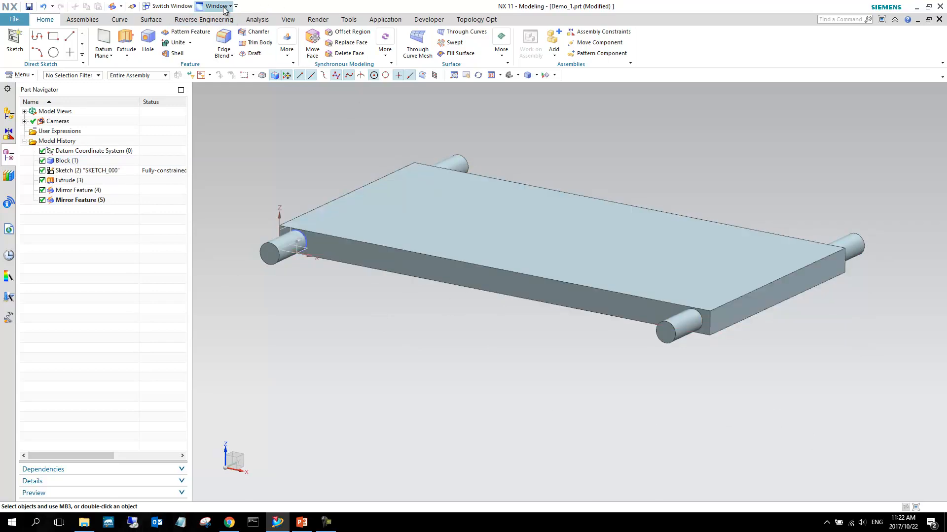
# Show the list of open parts and choose which part to display
pyautogui.click(215, 6)
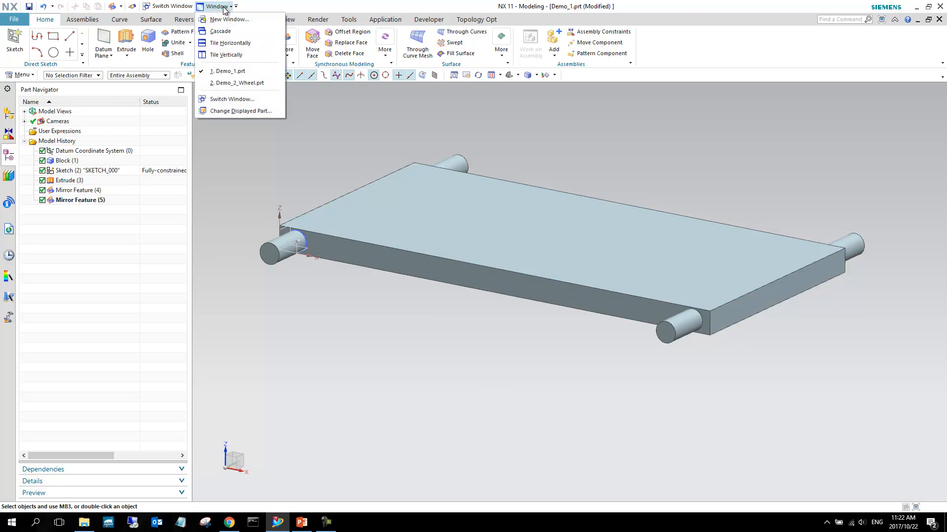
pyautogui.moveTo(227, 54)
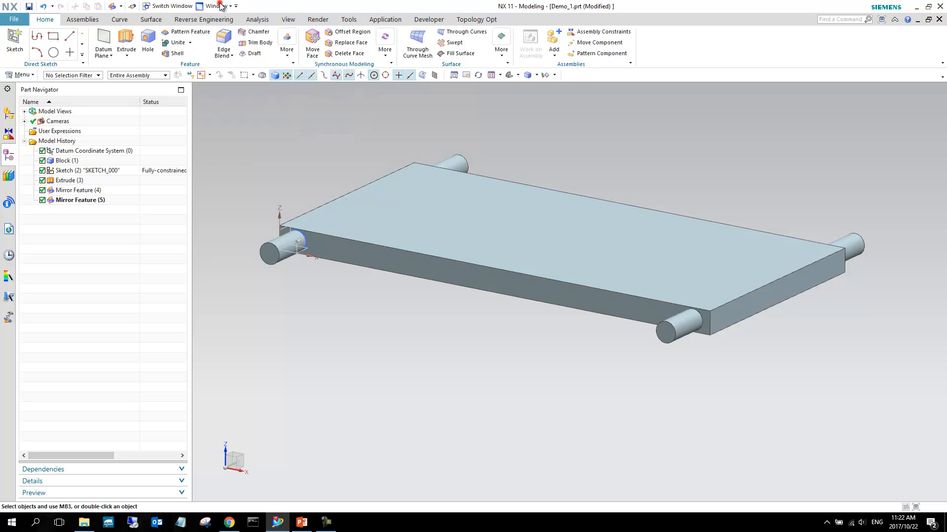
pyautogui.moveTo(360, 294)
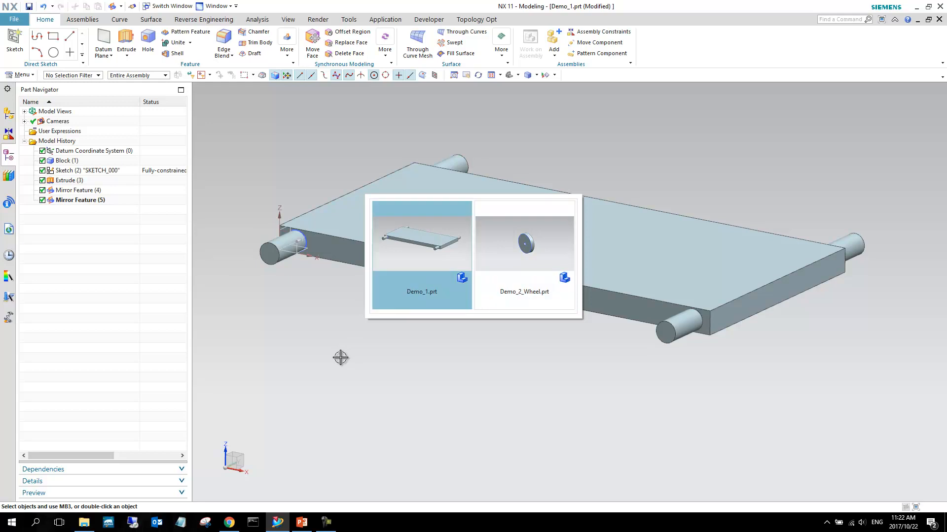
pyautogui.click(524, 241)
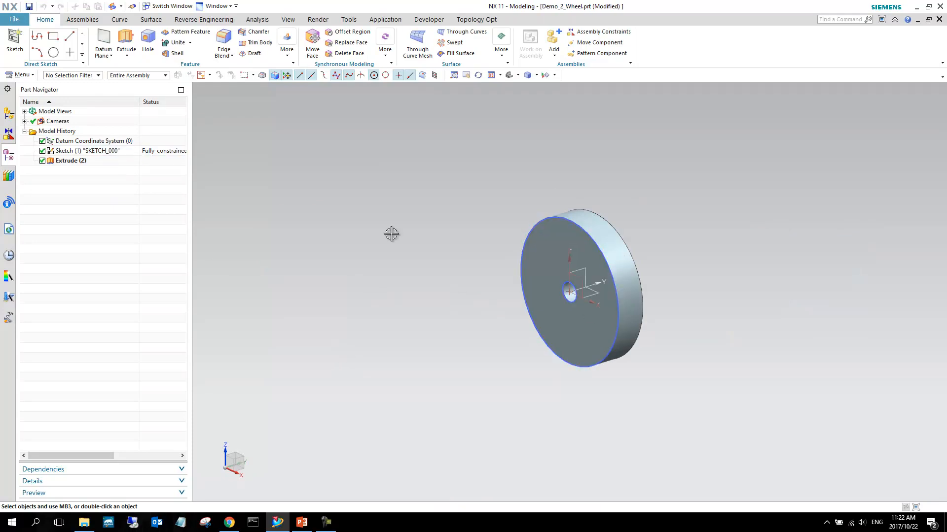
pyautogui.click(86, 150)
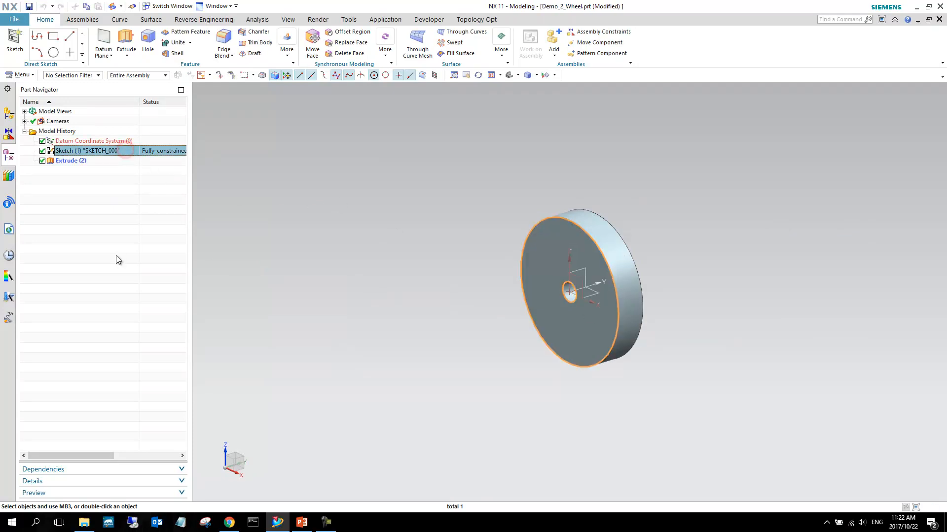
pyautogui.click(70, 161)
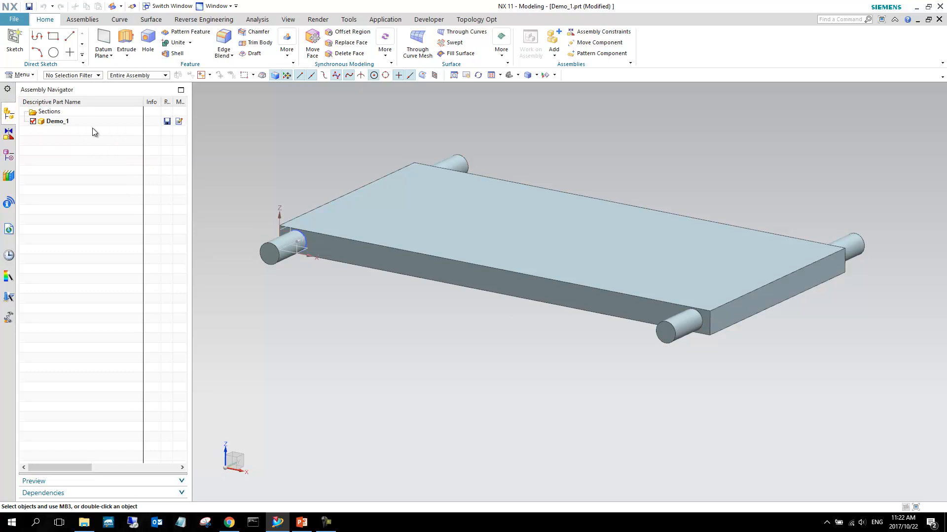
# Select Demo_1 in the Assembly Navigator, then bring up the File menu
pyautogui.click(57, 121)
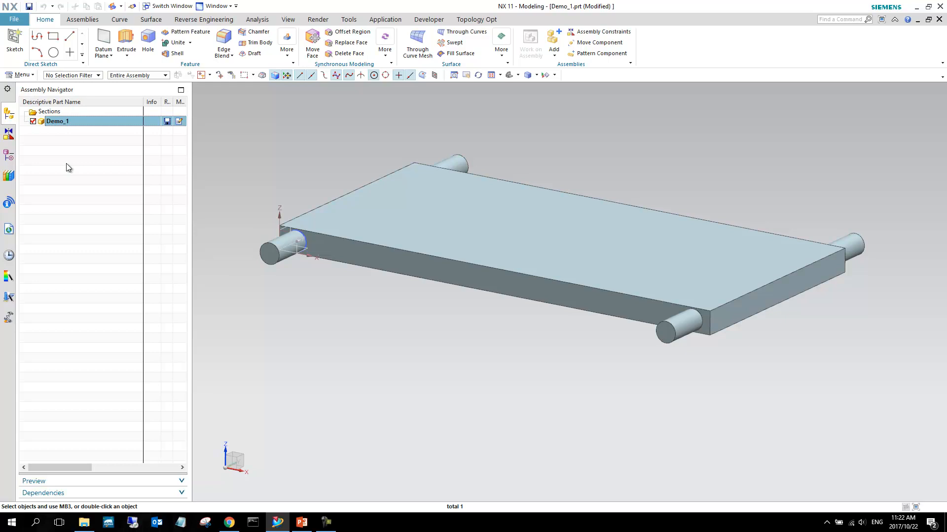
pyautogui.moveTo(92, 190)
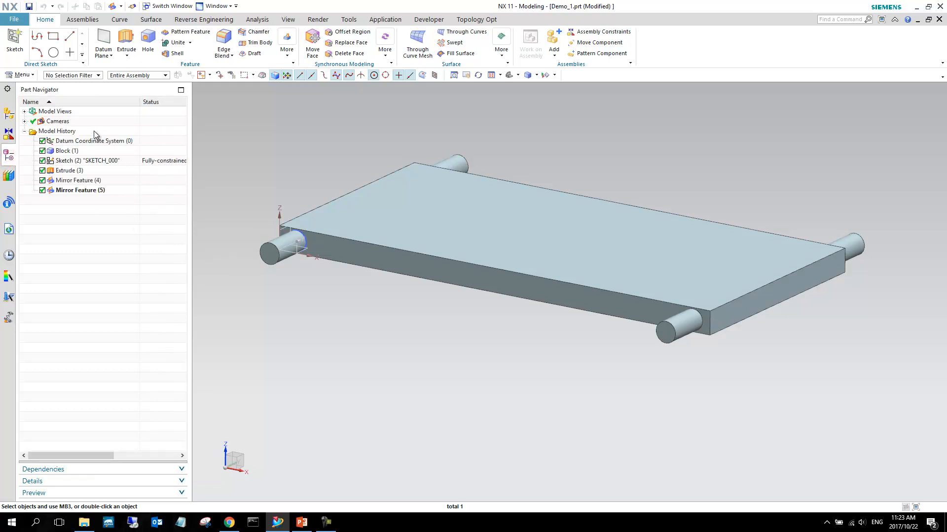
pyautogui.moveTo(66, 196)
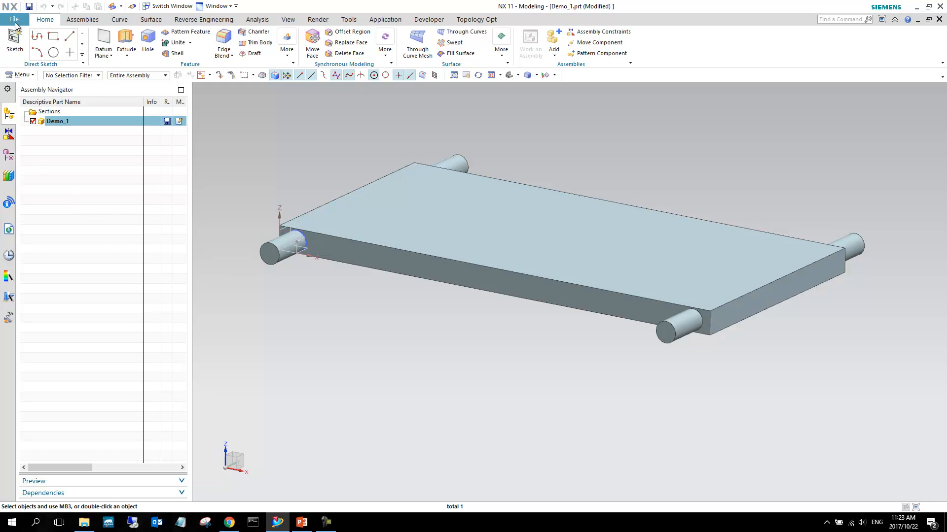
pyautogui.click(13, 19)
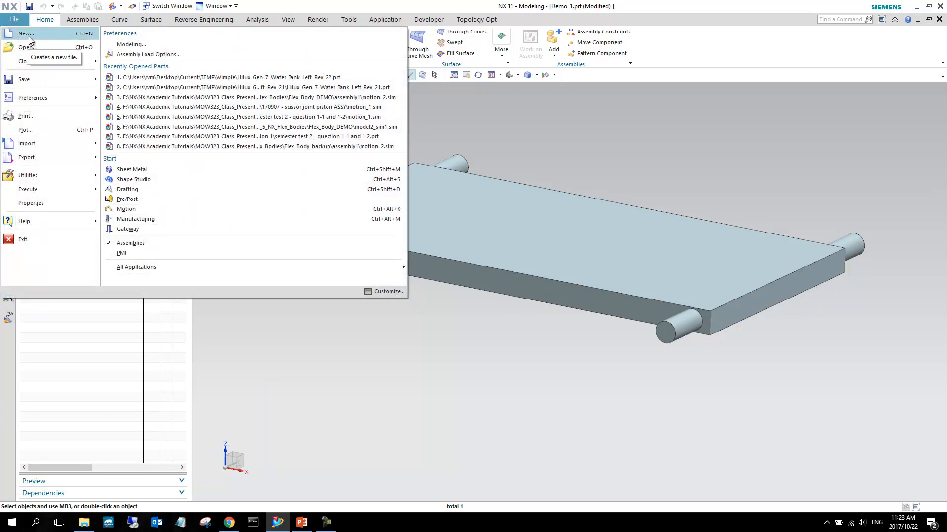
# Create assembly1_Vehicle.prt from the Assembly template
pyautogui.click(26, 33)
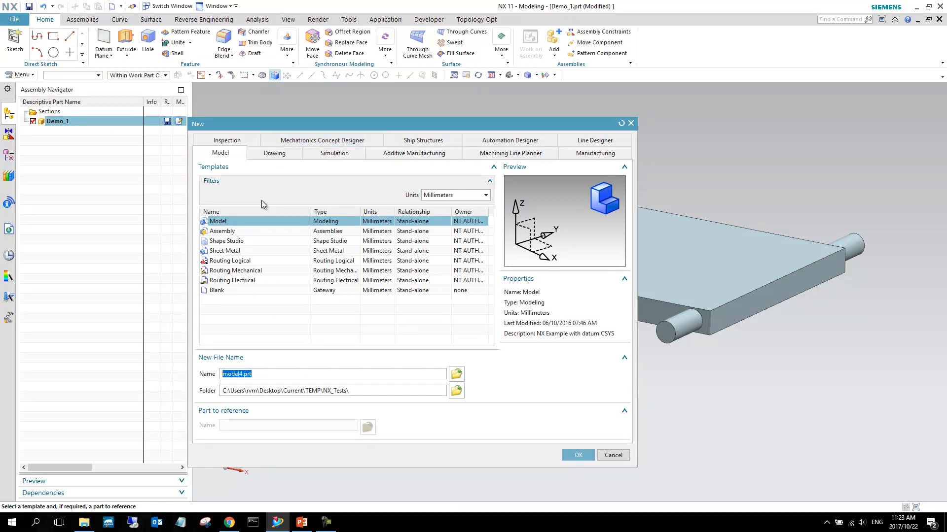
pyautogui.click(223, 232)
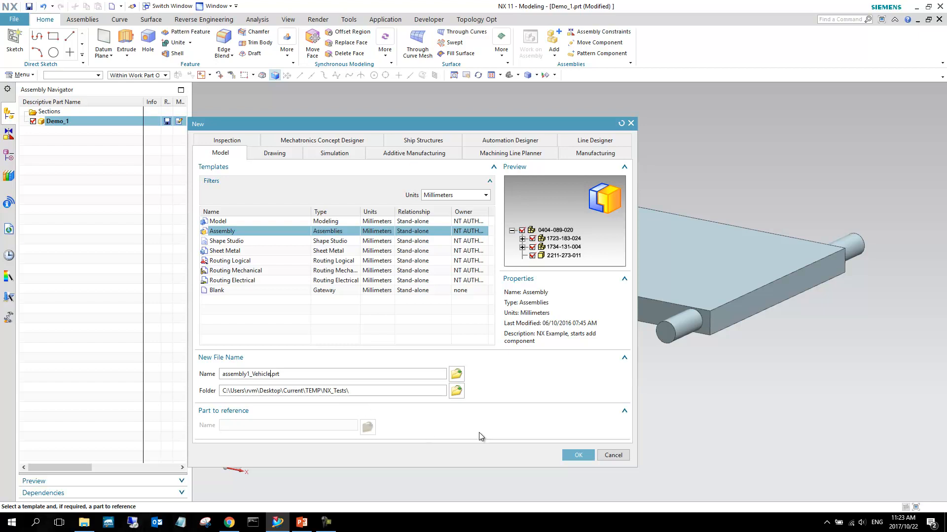
pyautogui.click(576, 455)
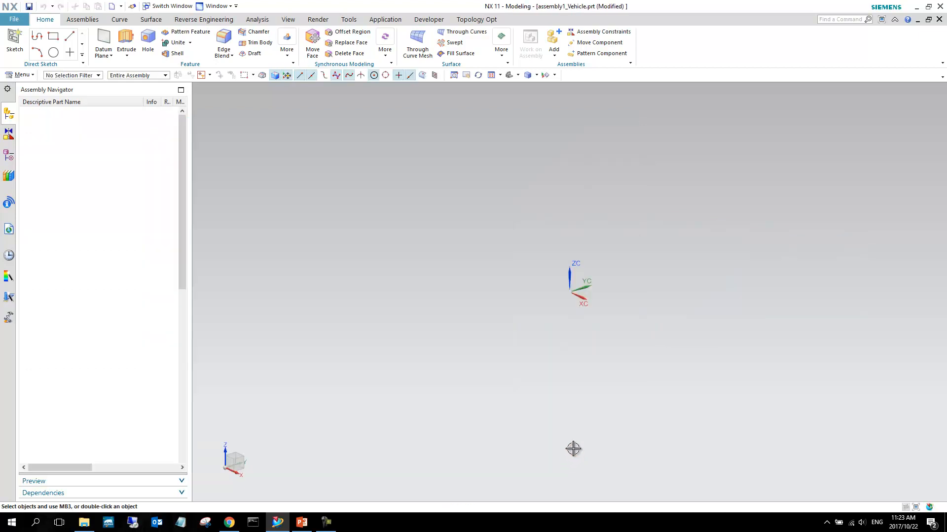
pyautogui.moveTo(479, 309)
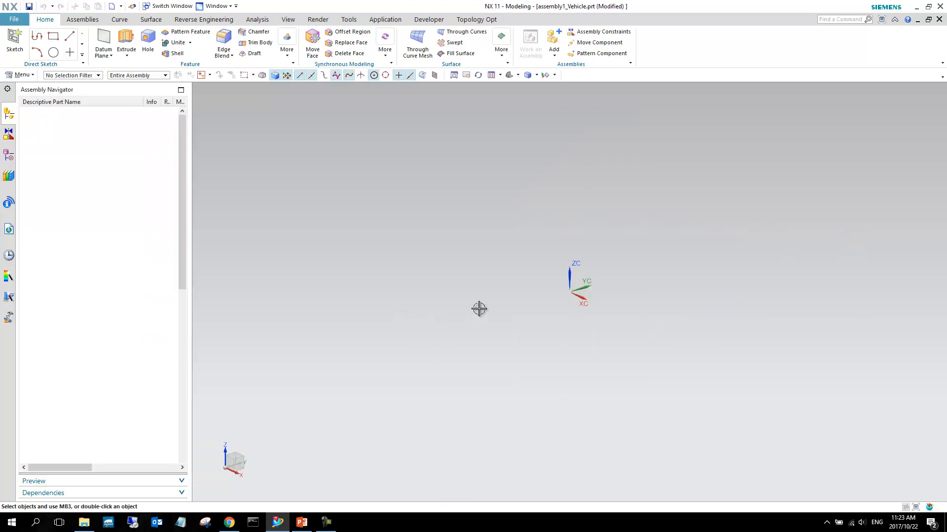
pyautogui.moveTo(479, 303)
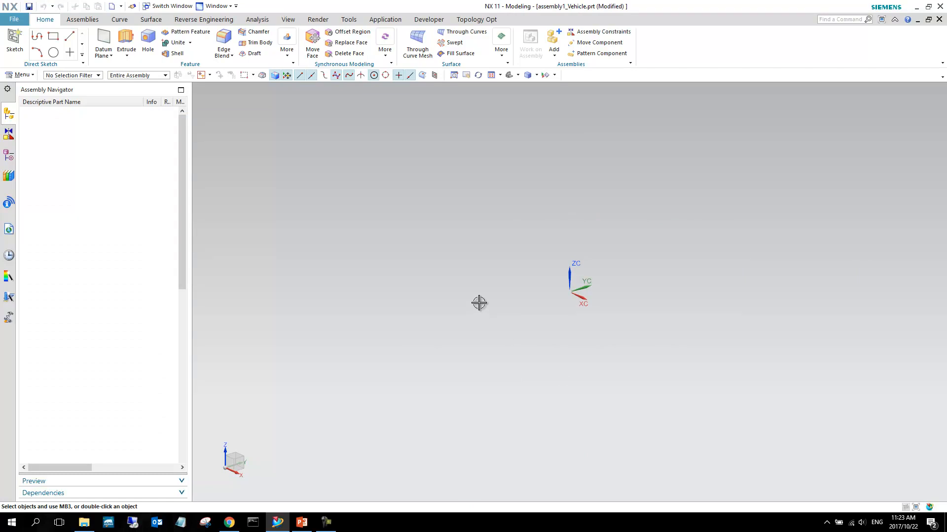
pyautogui.moveTo(299, 112)
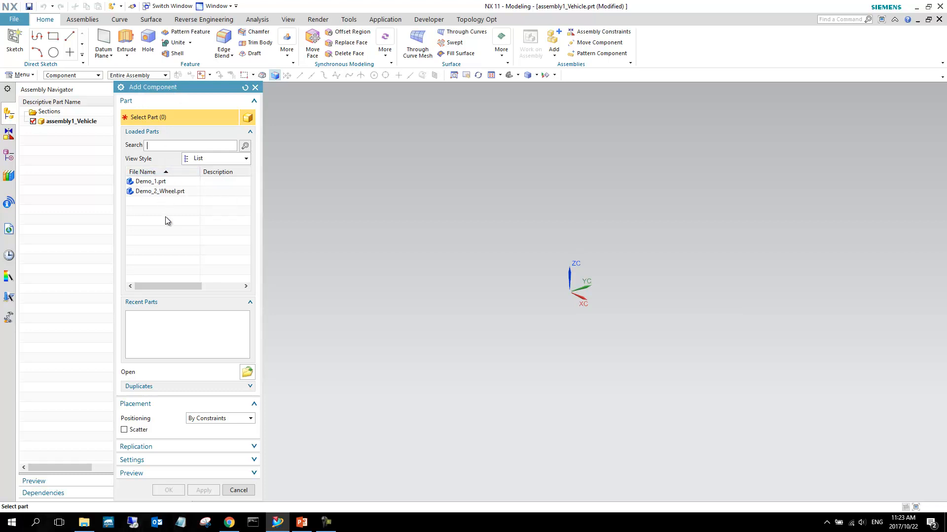
pyautogui.moveTo(150, 181)
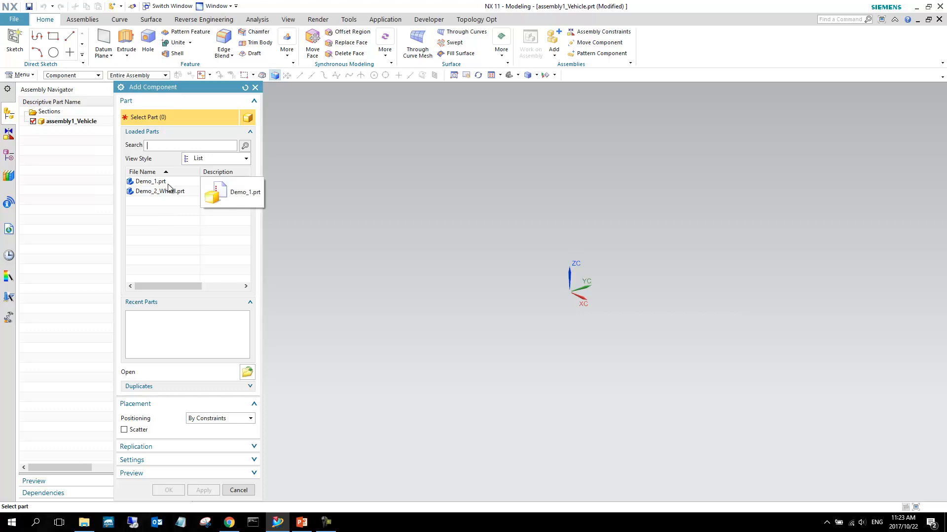
pyautogui.moveTo(169, 188)
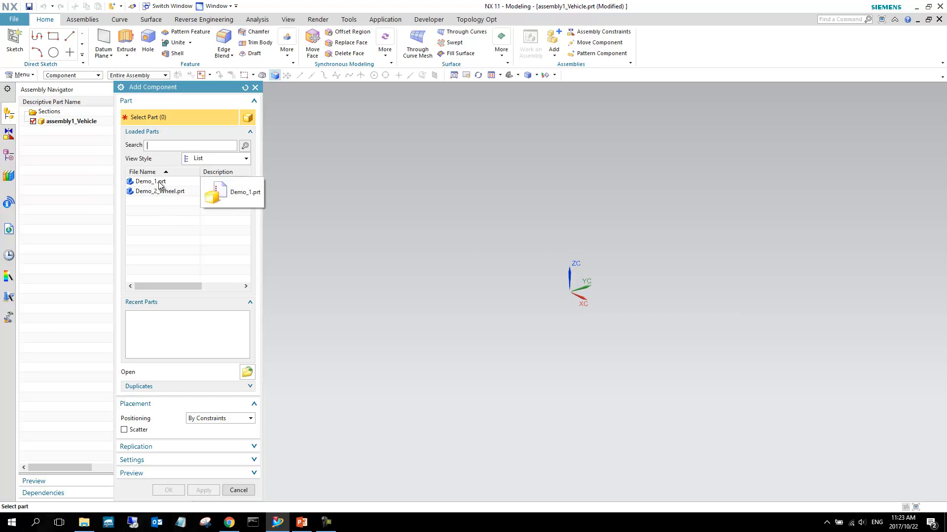
# Add Demo_1.prt from Loaded Parts as a component with Move positioning
pyautogui.click(150, 181)
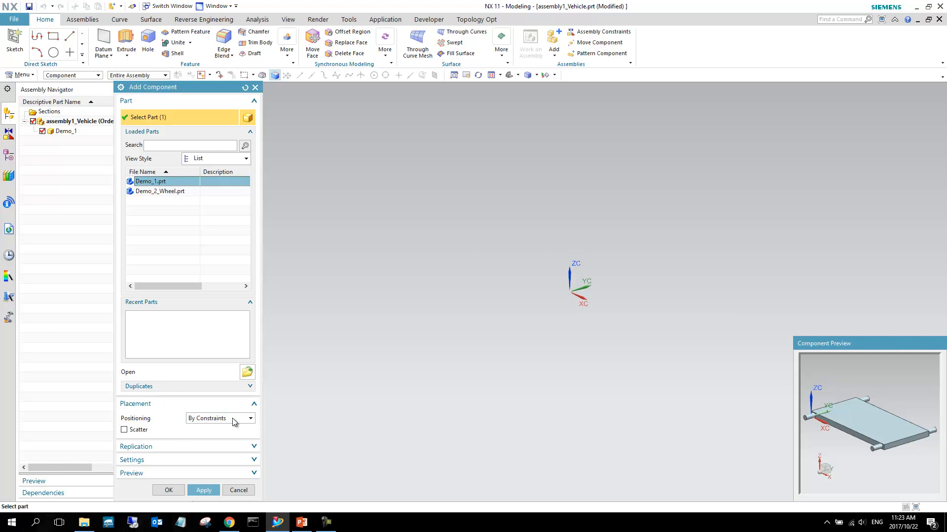
pyautogui.click(220, 417)
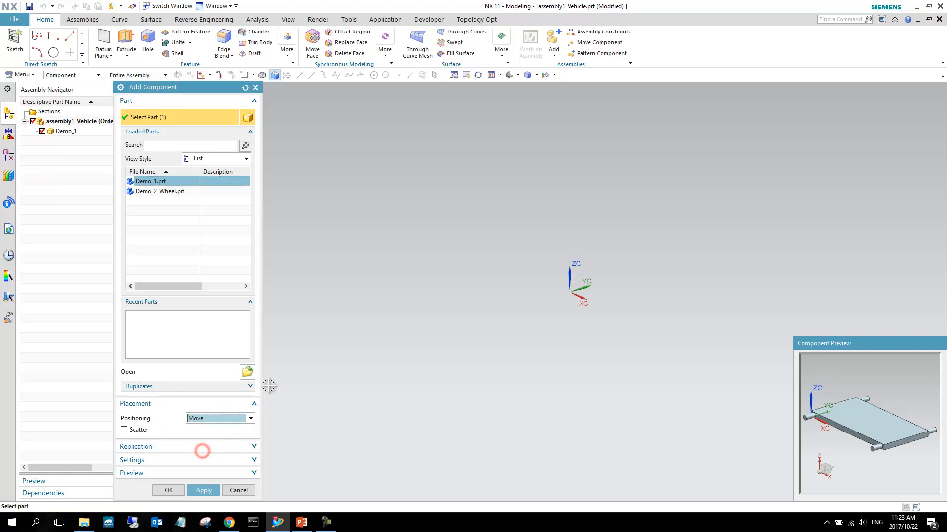
pyautogui.moveTo(511, 447)
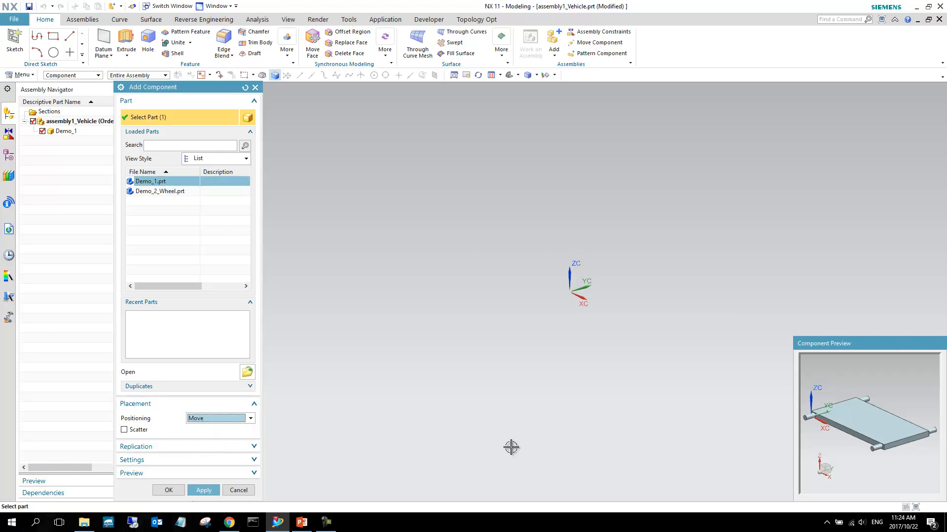
pyautogui.moveTo(887, 89)
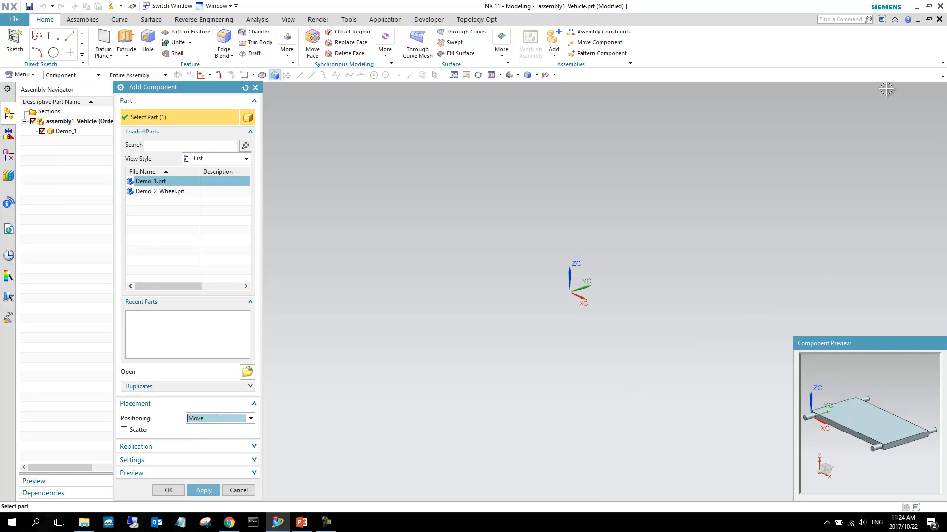
pyautogui.moveTo(269, 439)
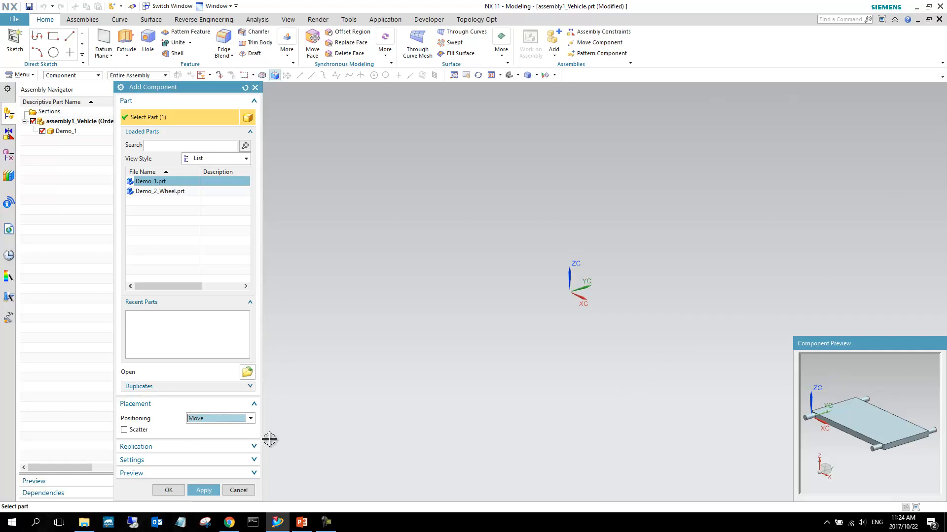
pyautogui.moveTo(635, 295)
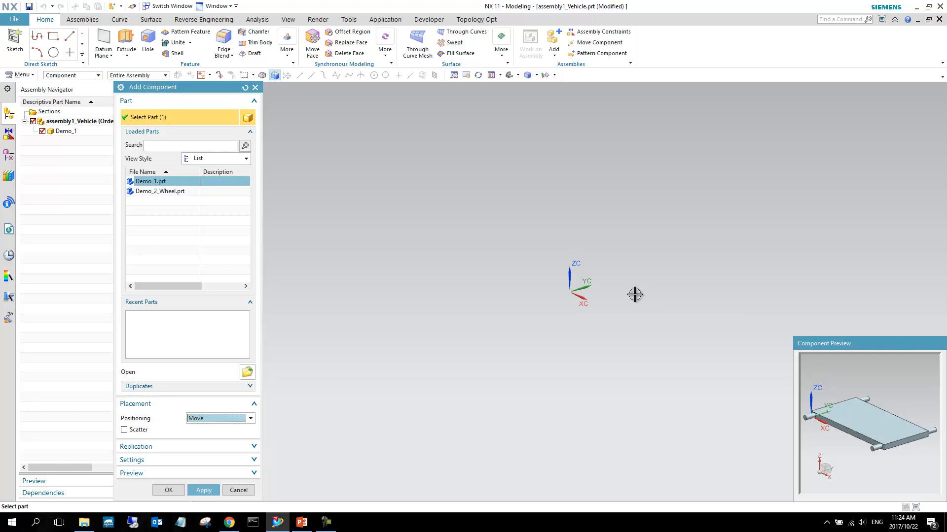
pyautogui.moveTo(407, 361)
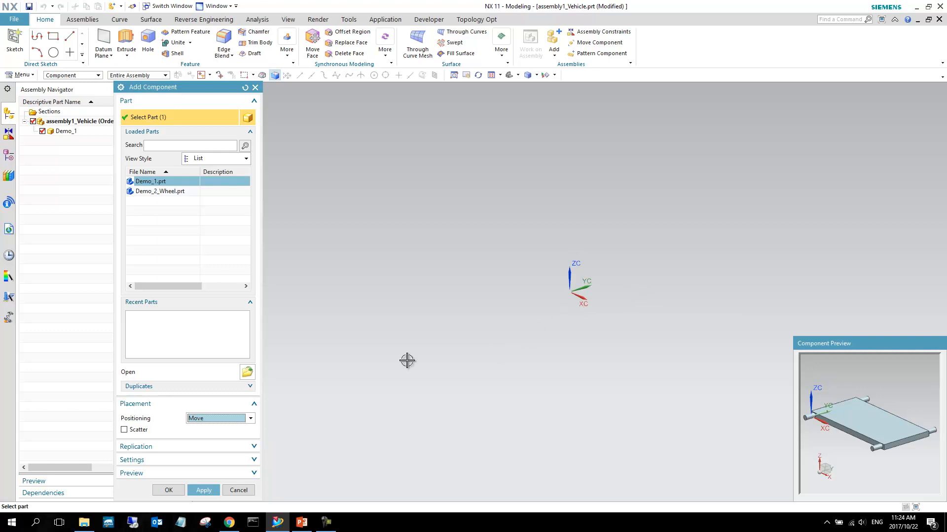
pyautogui.click(168, 490)
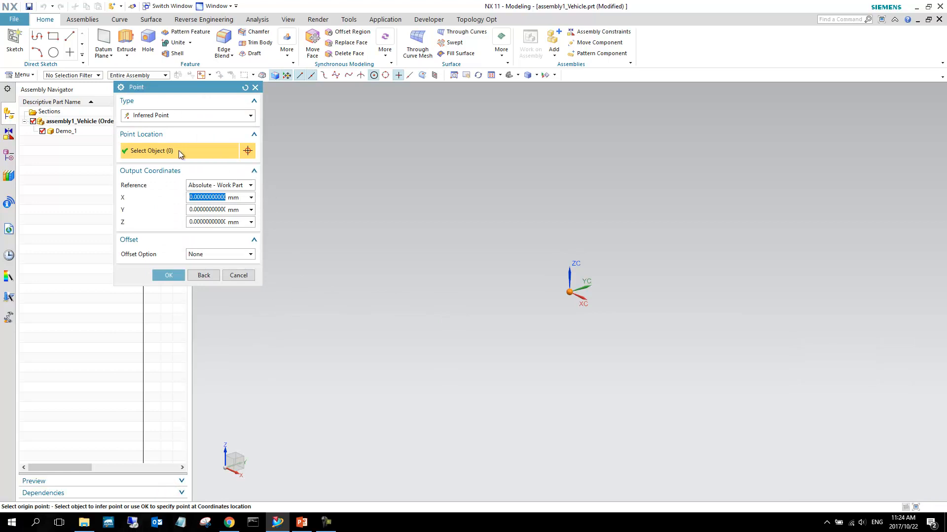
pyautogui.moveTo(210, 221)
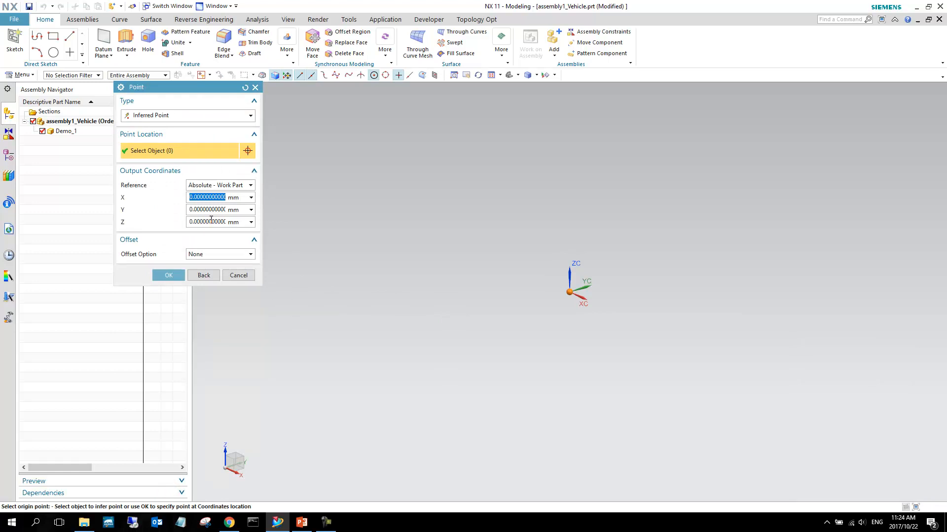
pyautogui.moveTo(181, 253)
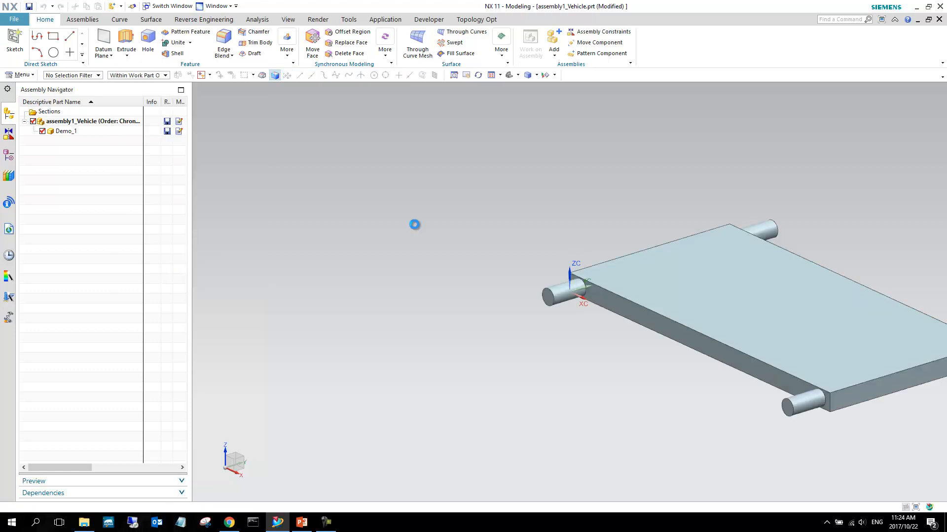
# Place Demo_1 at the origin and drag the move handle onto the chassis top
pyautogui.click(312, 43)
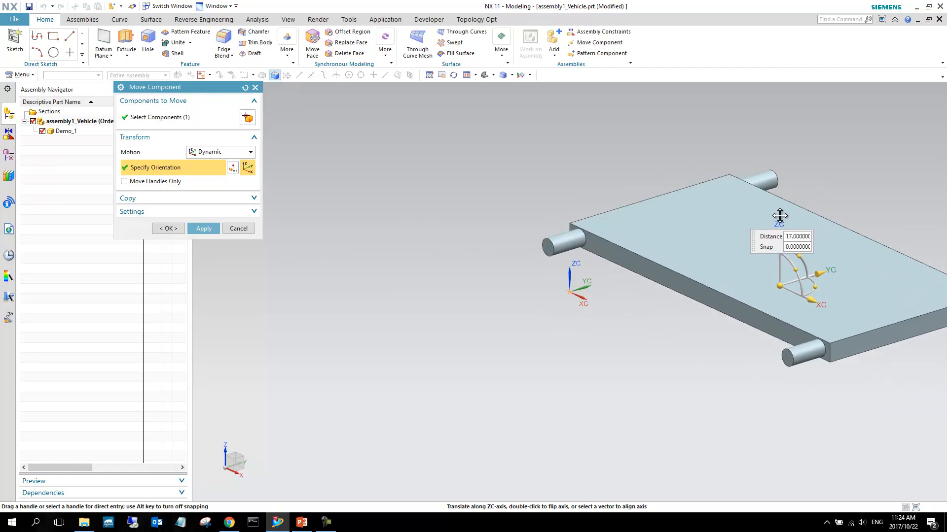
pyautogui.moveTo(779, 216); pyautogui.dragTo(774, 276)
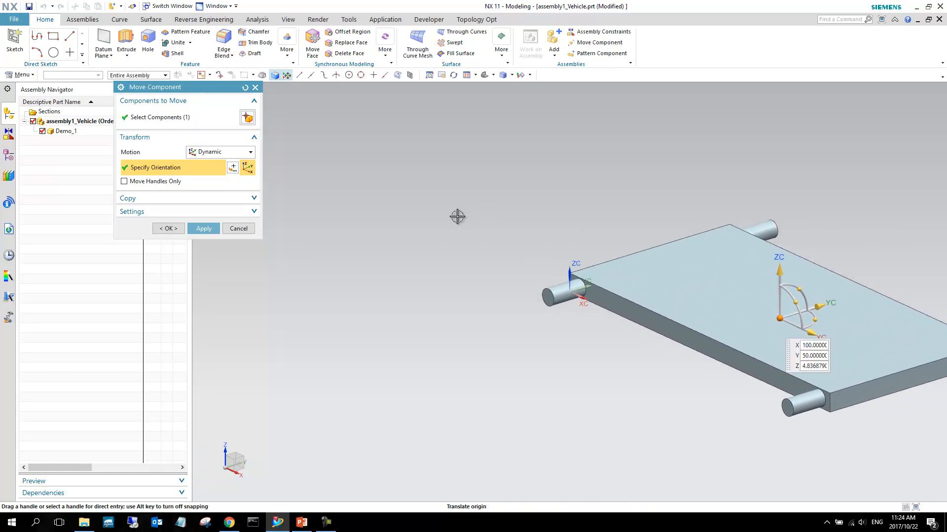
pyautogui.click(167, 229)
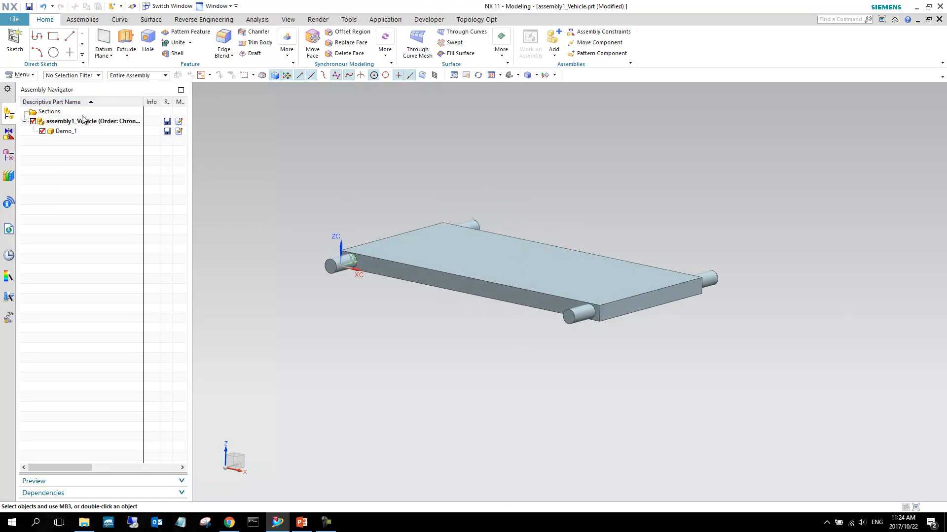
pyautogui.click(94, 121)
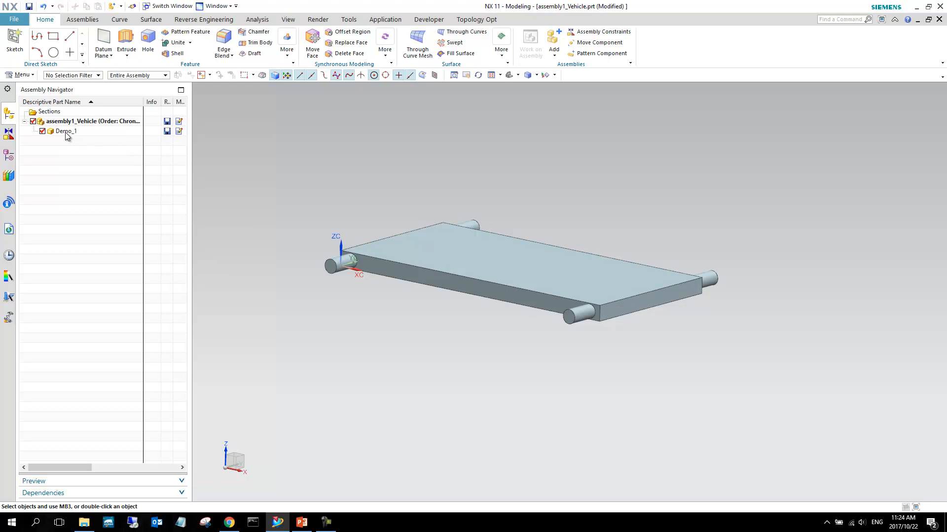
pyautogui.click(65, 131)
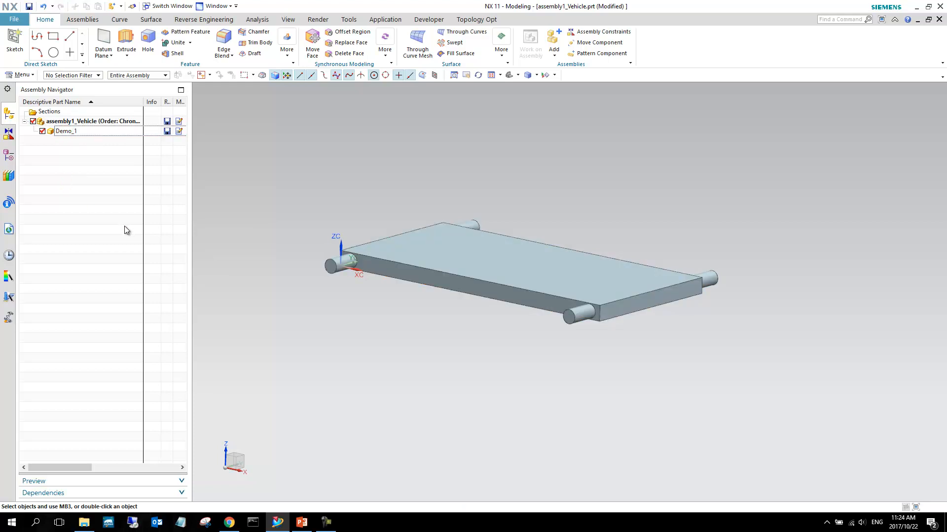
pyautogui.moveTo(126, 215)
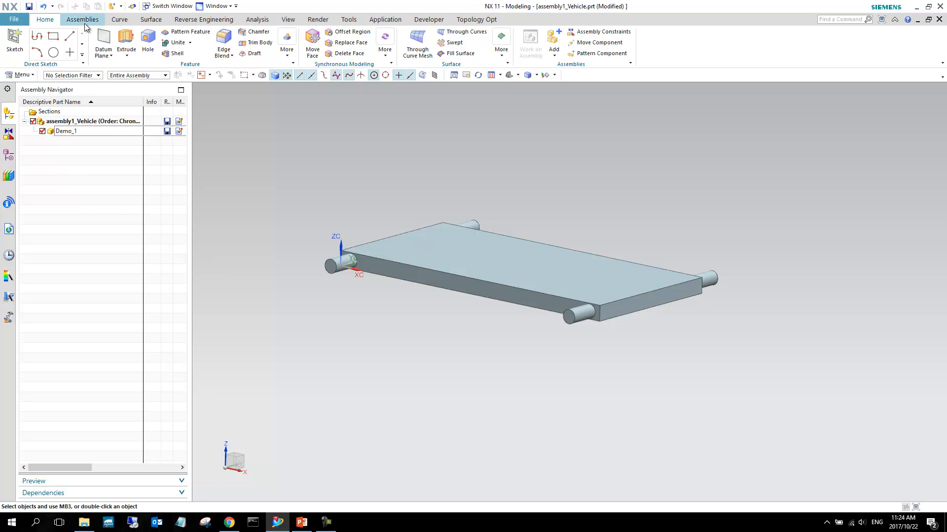
# Add Demo_2_Wheel.prt beside the chassis, accept its placement, and orbit to view both
pyautogui.click(83, 19)
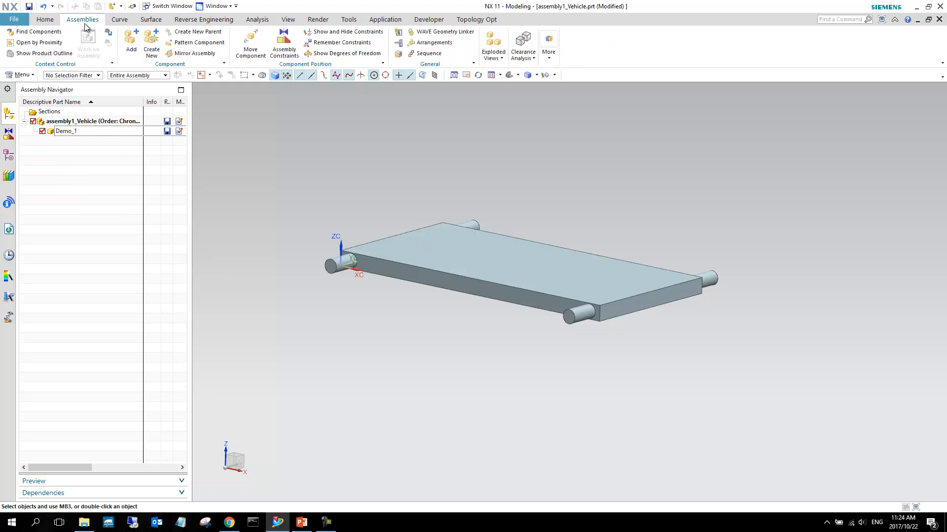
pyautogui.click(130, 43)
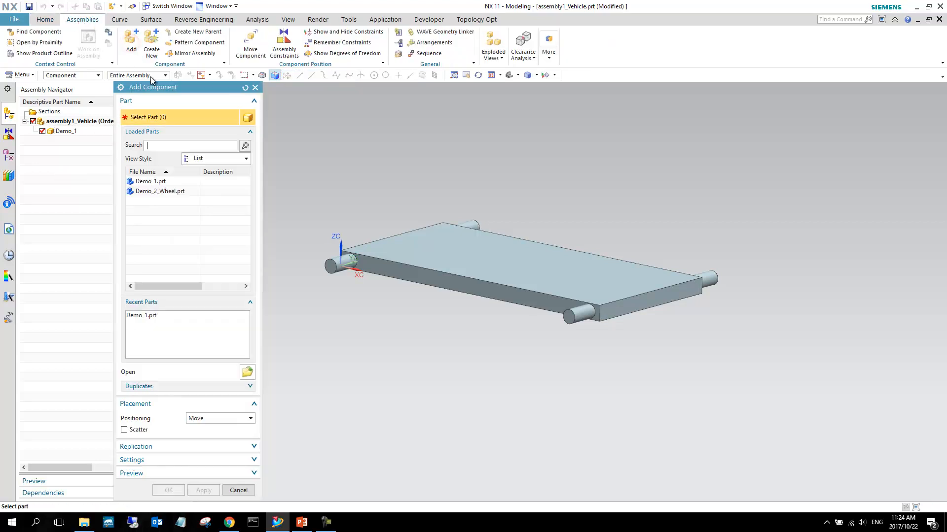
pyautogui.click(159, 192)
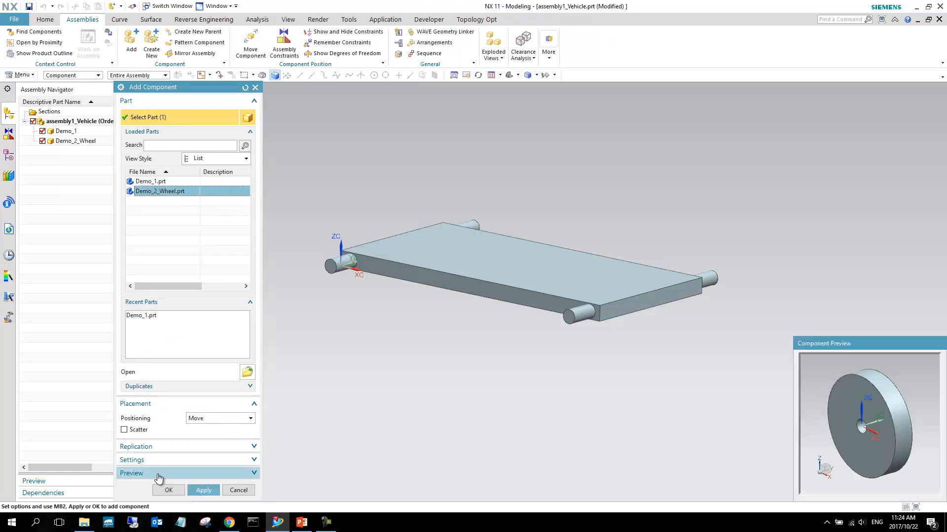
pyautogui.click(168, 490)
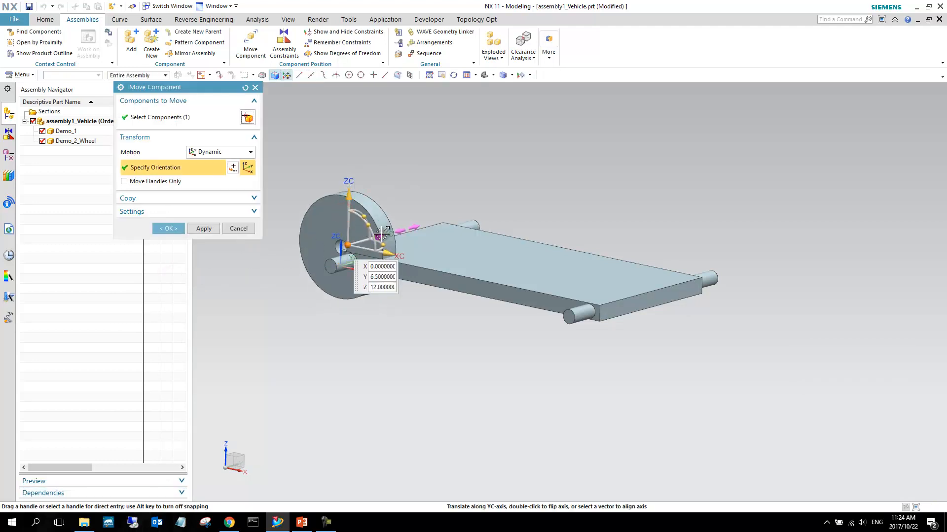
pyautogui.click(167, 228)
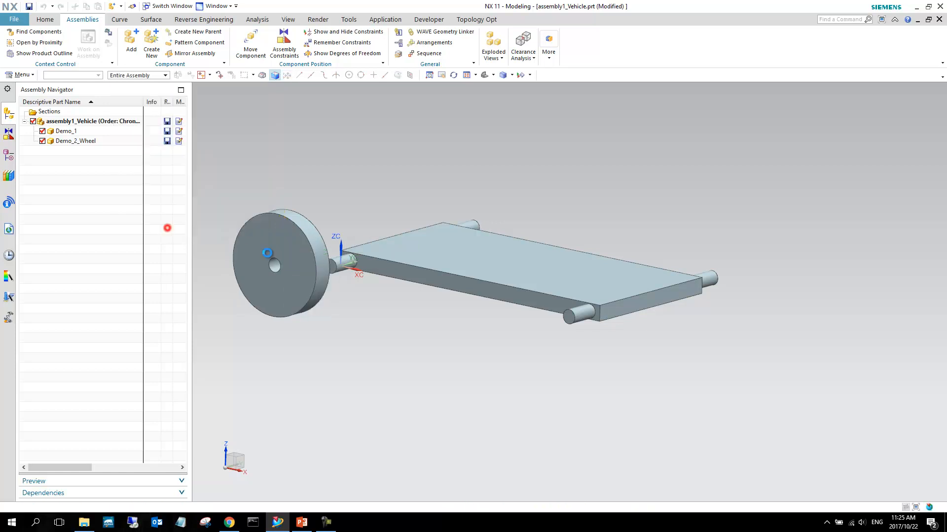
pyautogui.moveTo(268, 252); pyautogui.dragTo(273, 283)
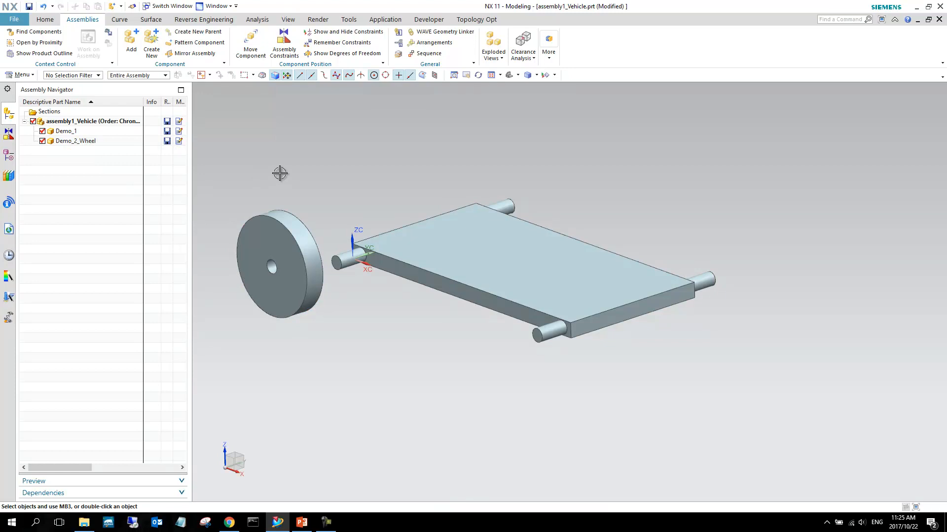
pyautogui.moveTo(271, 167)
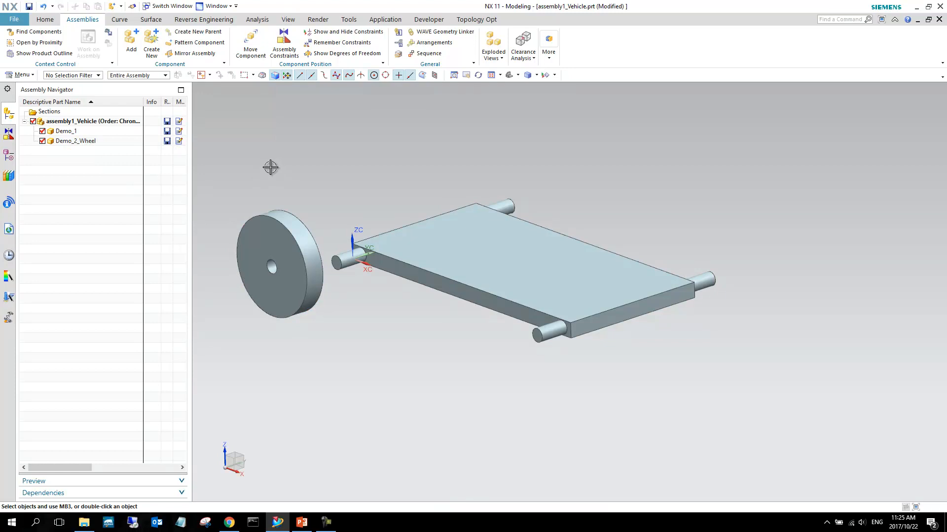
pyautogui.moveTo(284, 42)
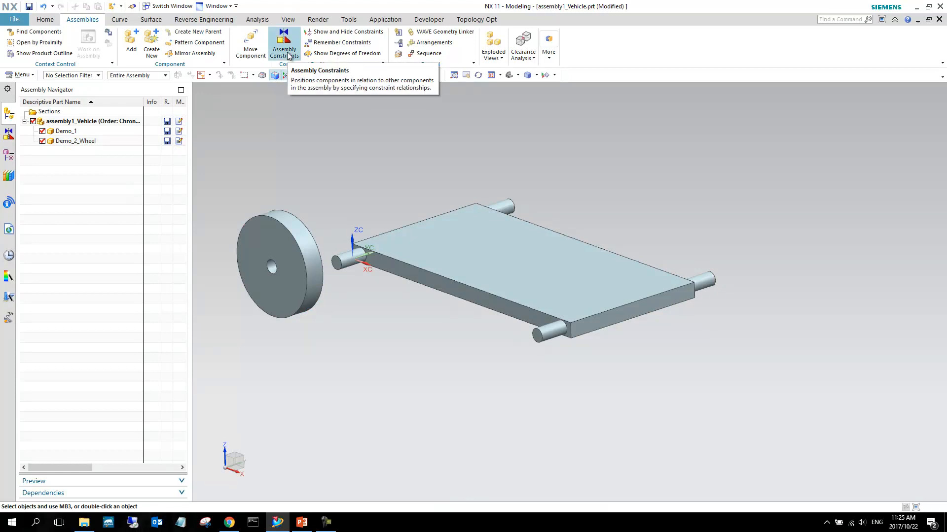
# Apply a Concentric constraint between the chassis axle end edge and the wheel
pyautogui.click(284, 42)
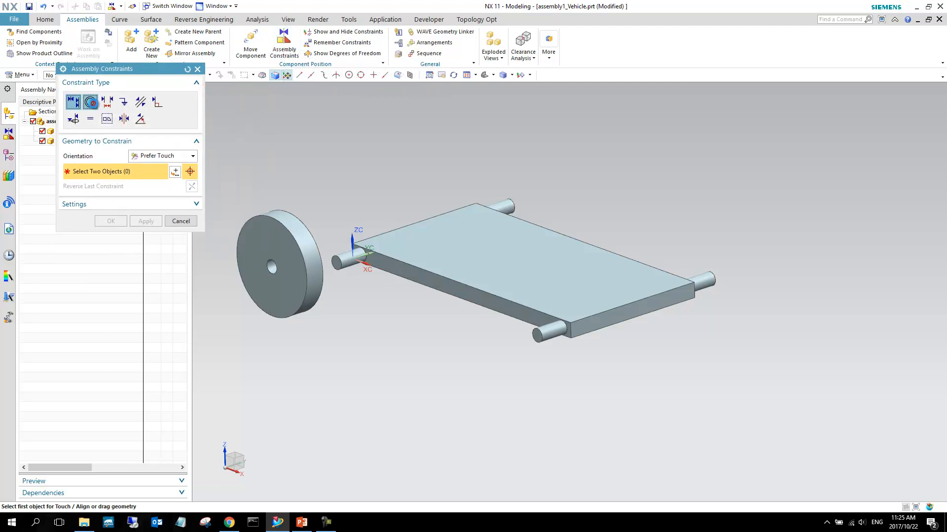
pyautogui.click(90, 102)
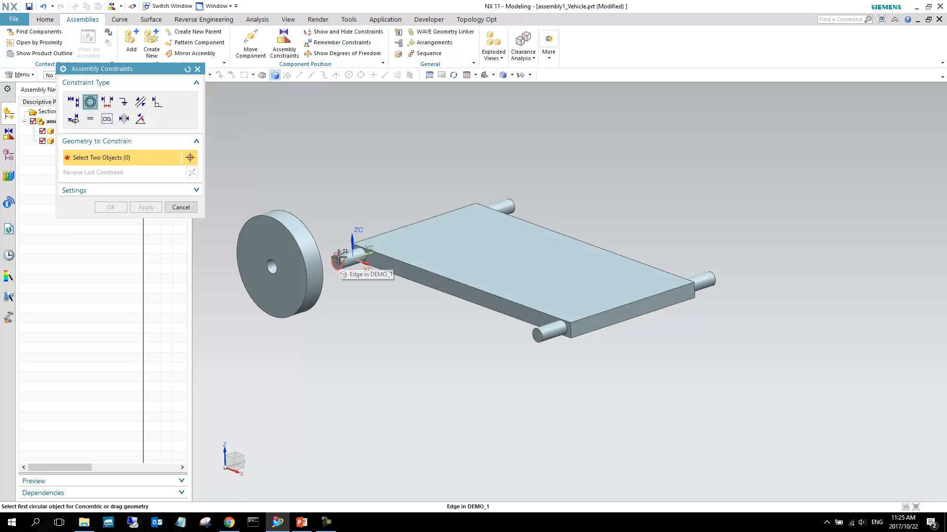
pyautogui.click(340, 259)
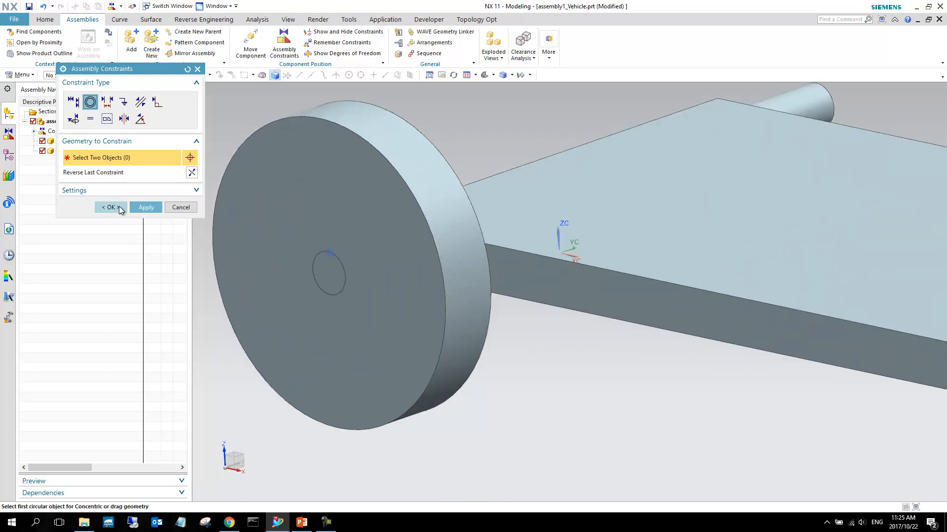
pyautogui.click(110, 207)
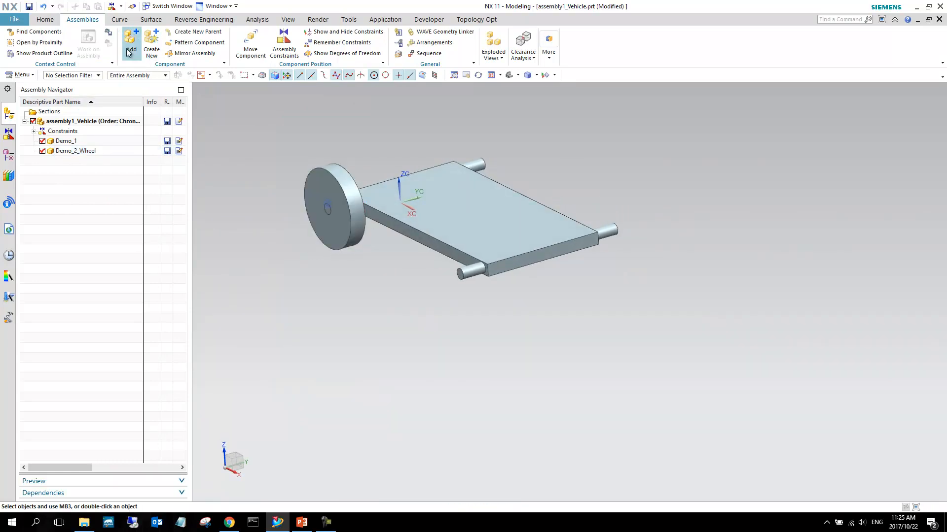
# Add a second Demo_2_Wheel by constraints, concentric with another axle end
pyautogui.click(130, 46)
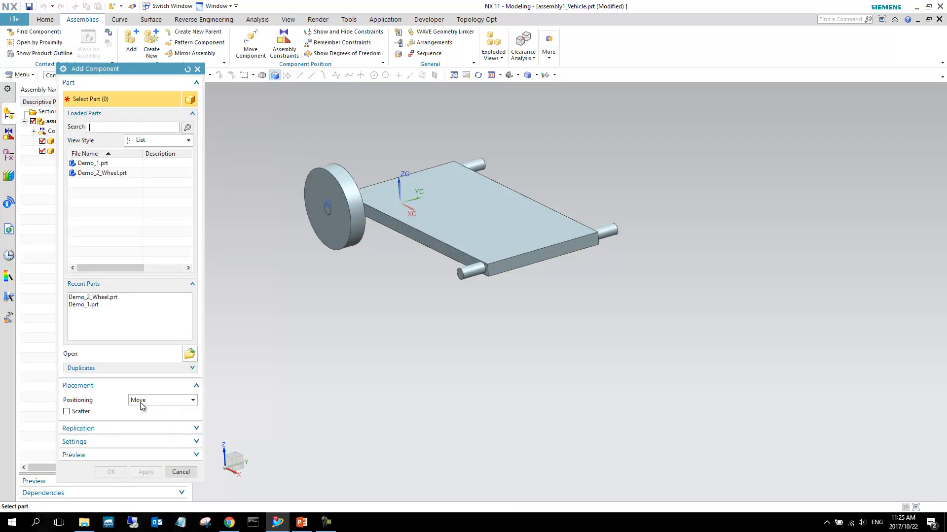
pyautogui.moveTo(164, 404)
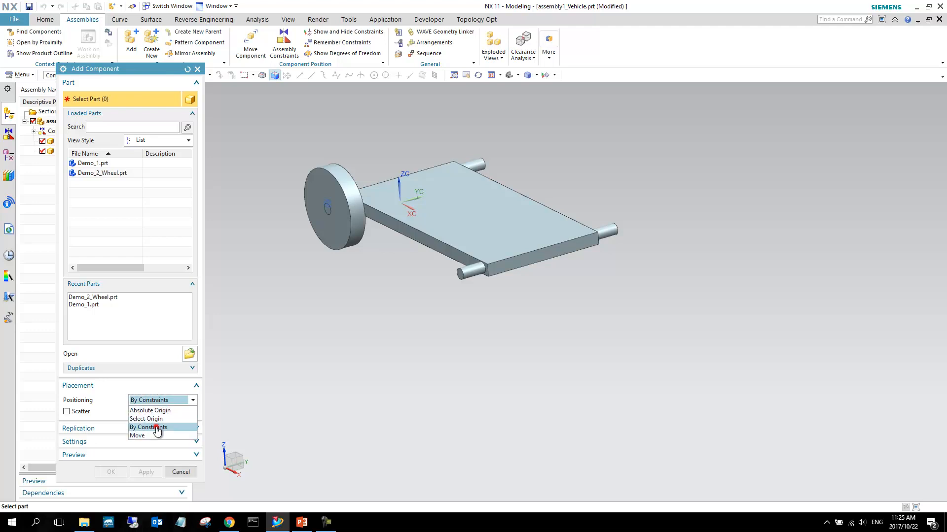
pyautogui.click(148, 428)
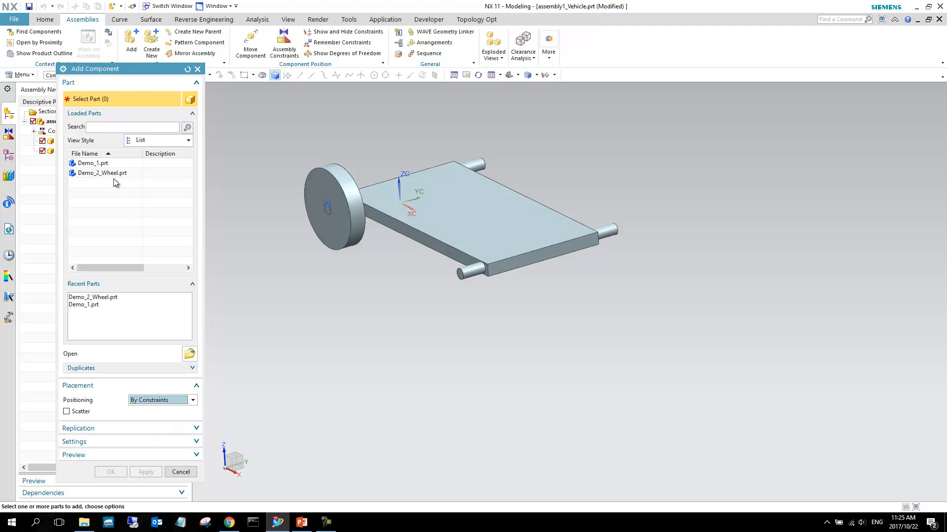
pyautogui.click(102, 173)
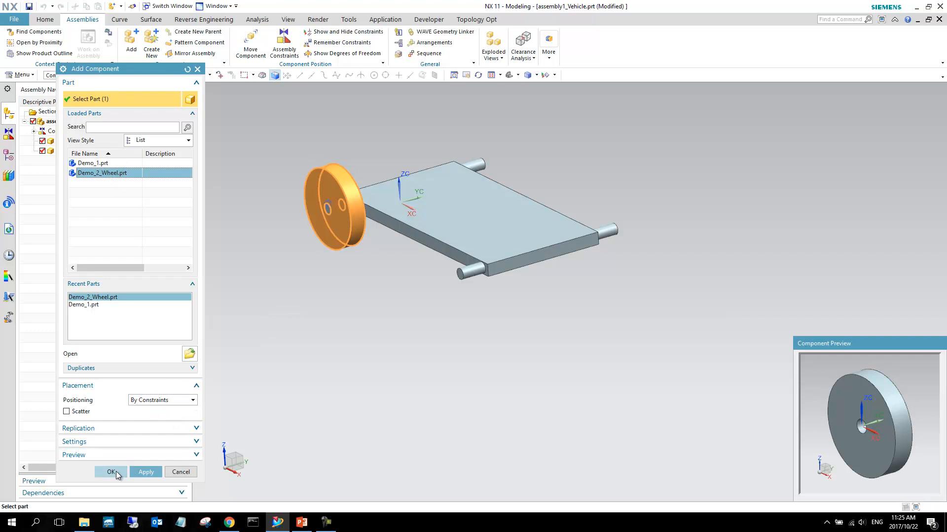
pyautogui.click(111, 473)
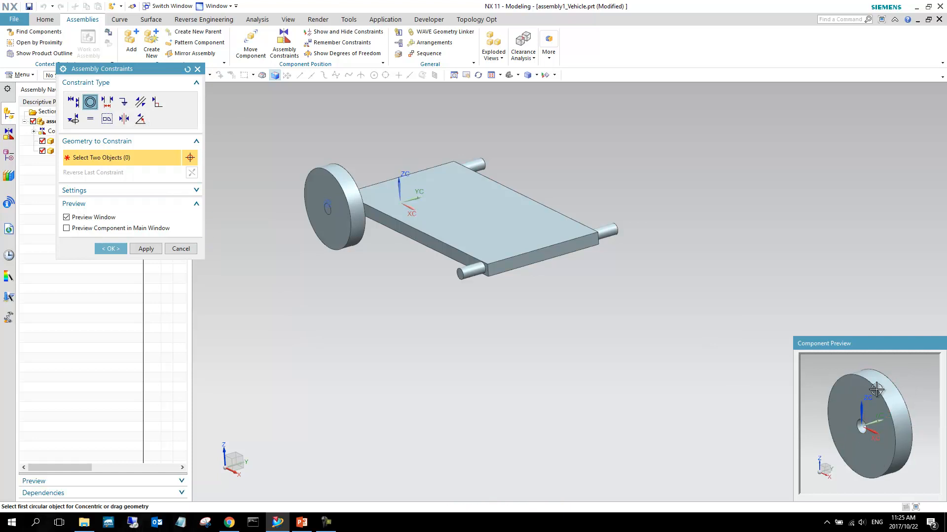
pyautogui.moveTo(848, 420)
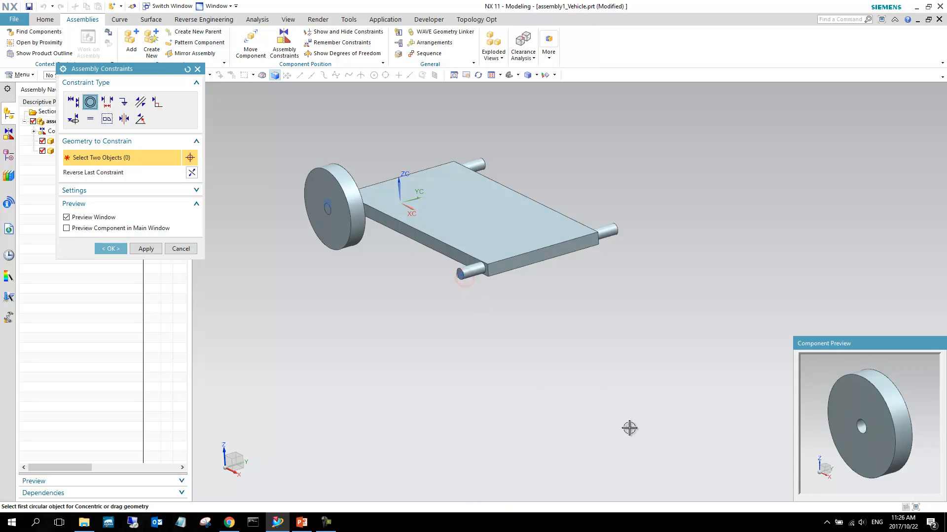
pyautogui.click(111, 248)
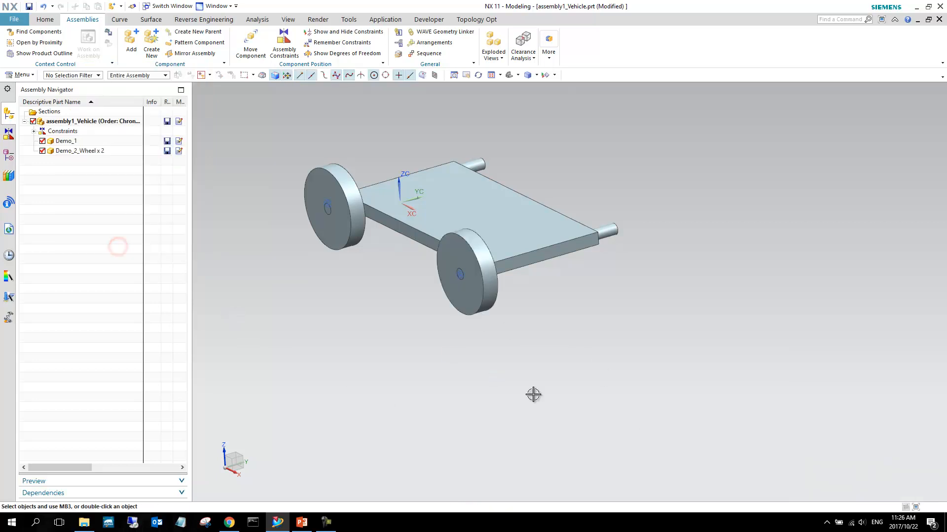
pyautogui.moveTo(533, 395); pyautogui.dragTo(496, 256)
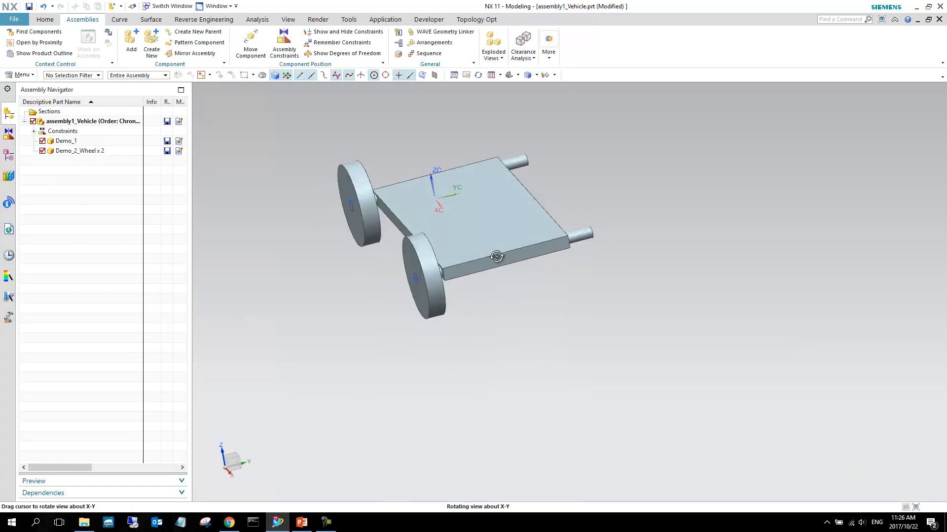
pyautogui.moveTo(497, 256); pyautogui.dragTo(514, 253)
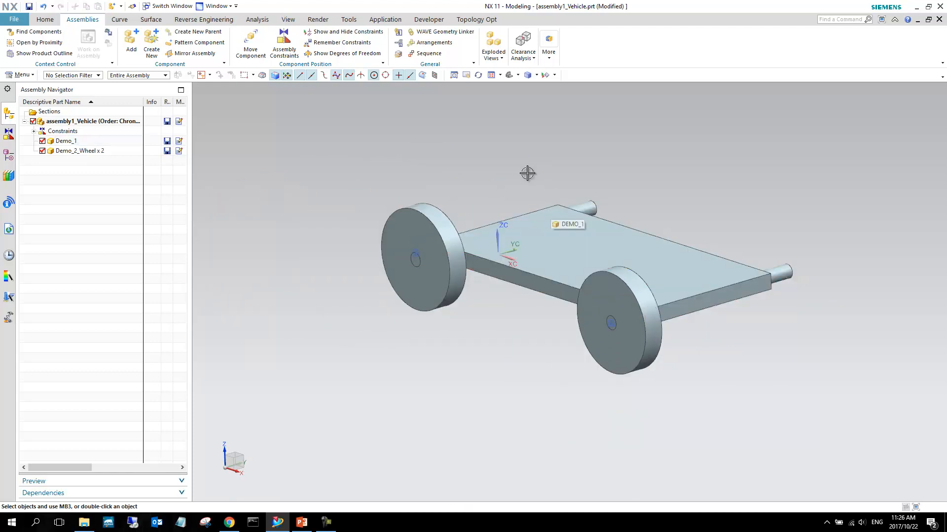
pyautogui.moveTo(358, 497)
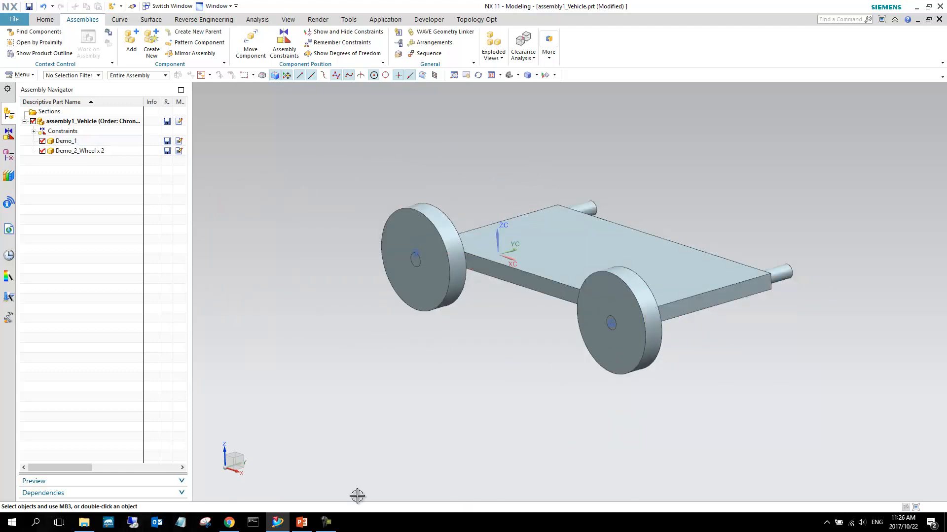